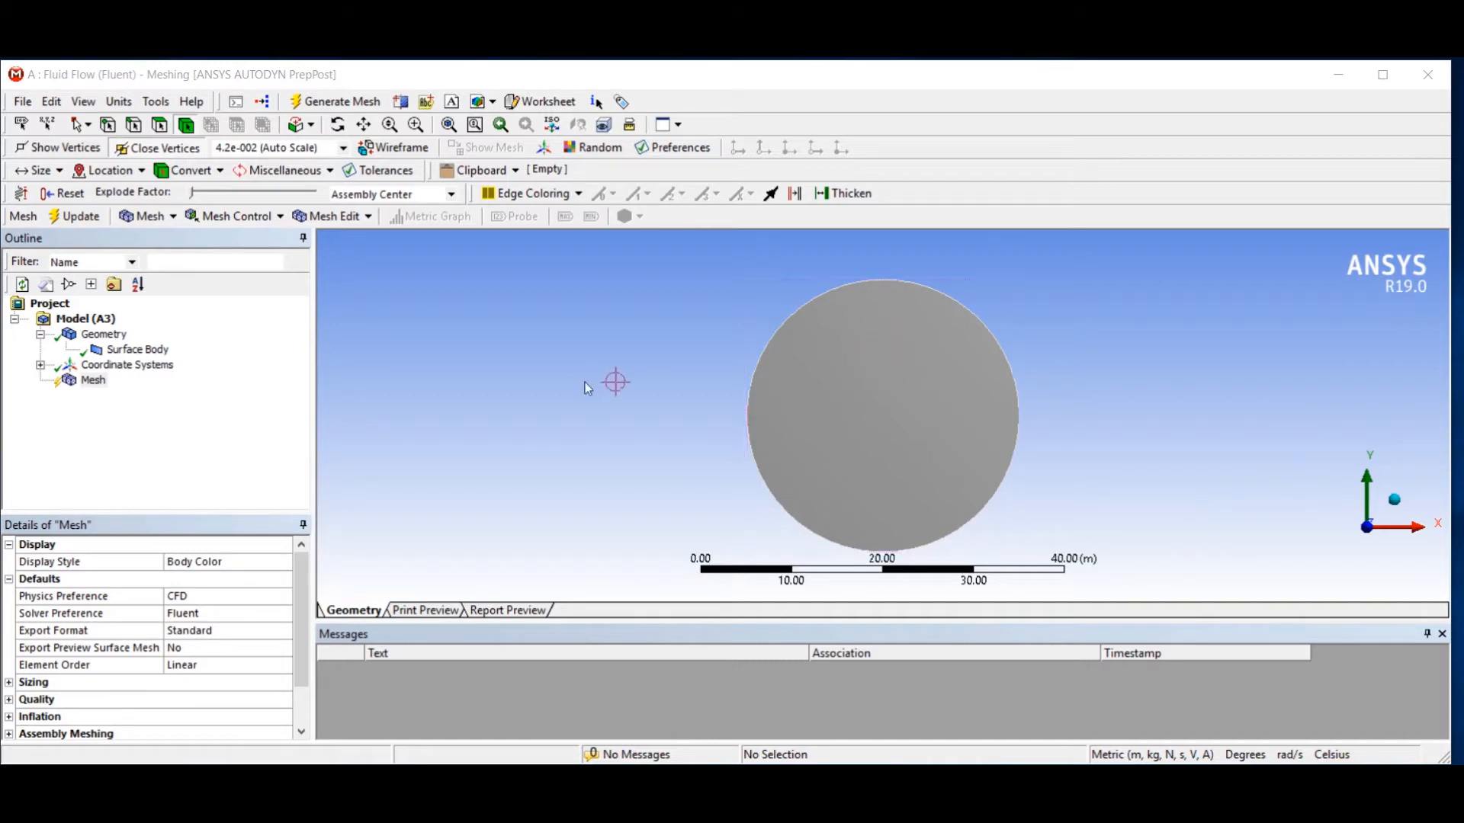
{"action": "mouse_move", "coordinate": [84, 436]}
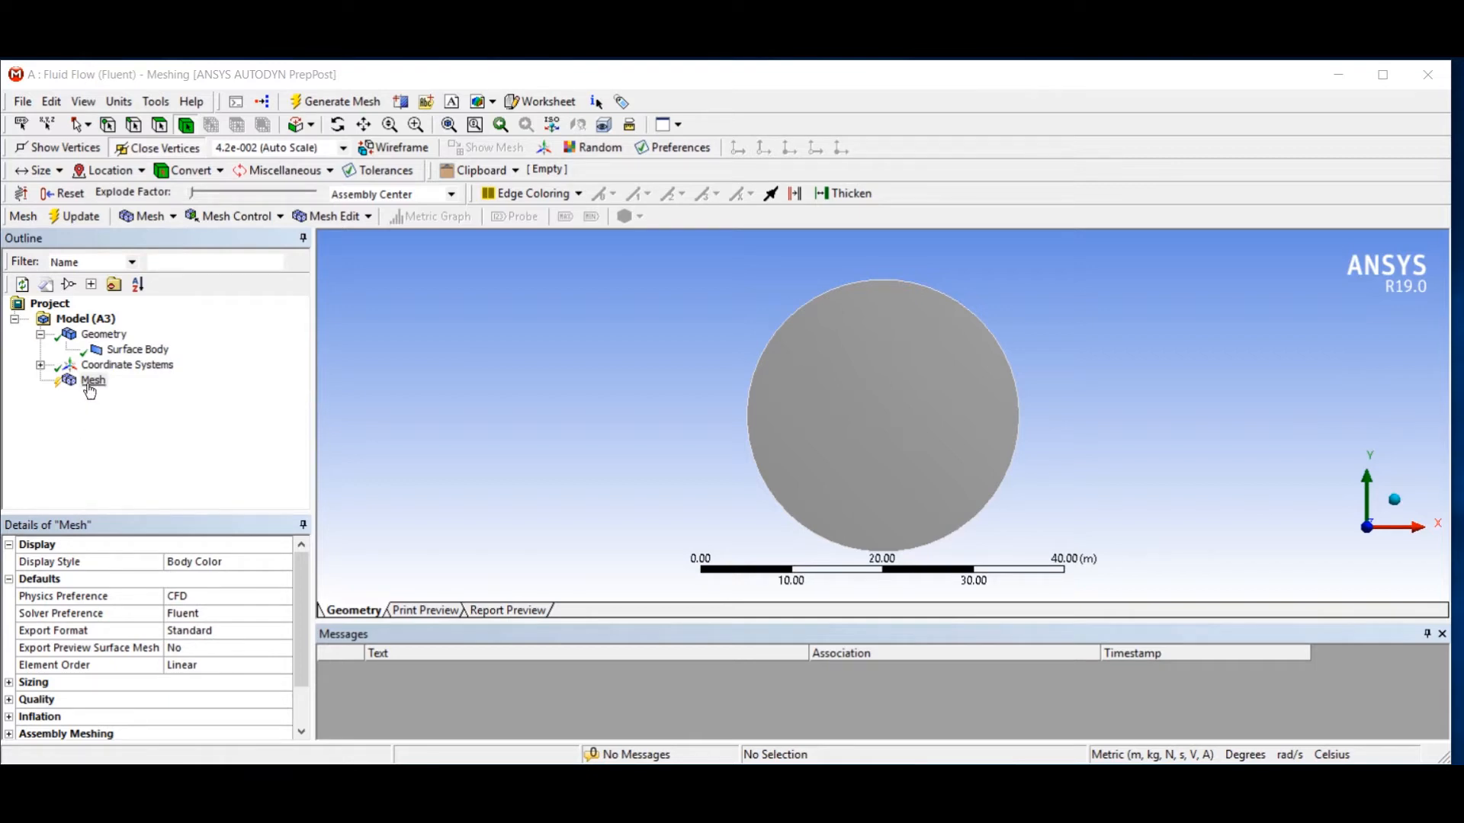
Right-click Mesh in the Outline to reveal its Insert submenu of mesh controls.
{"action": "right_click", "coordinate": [92, 380]}
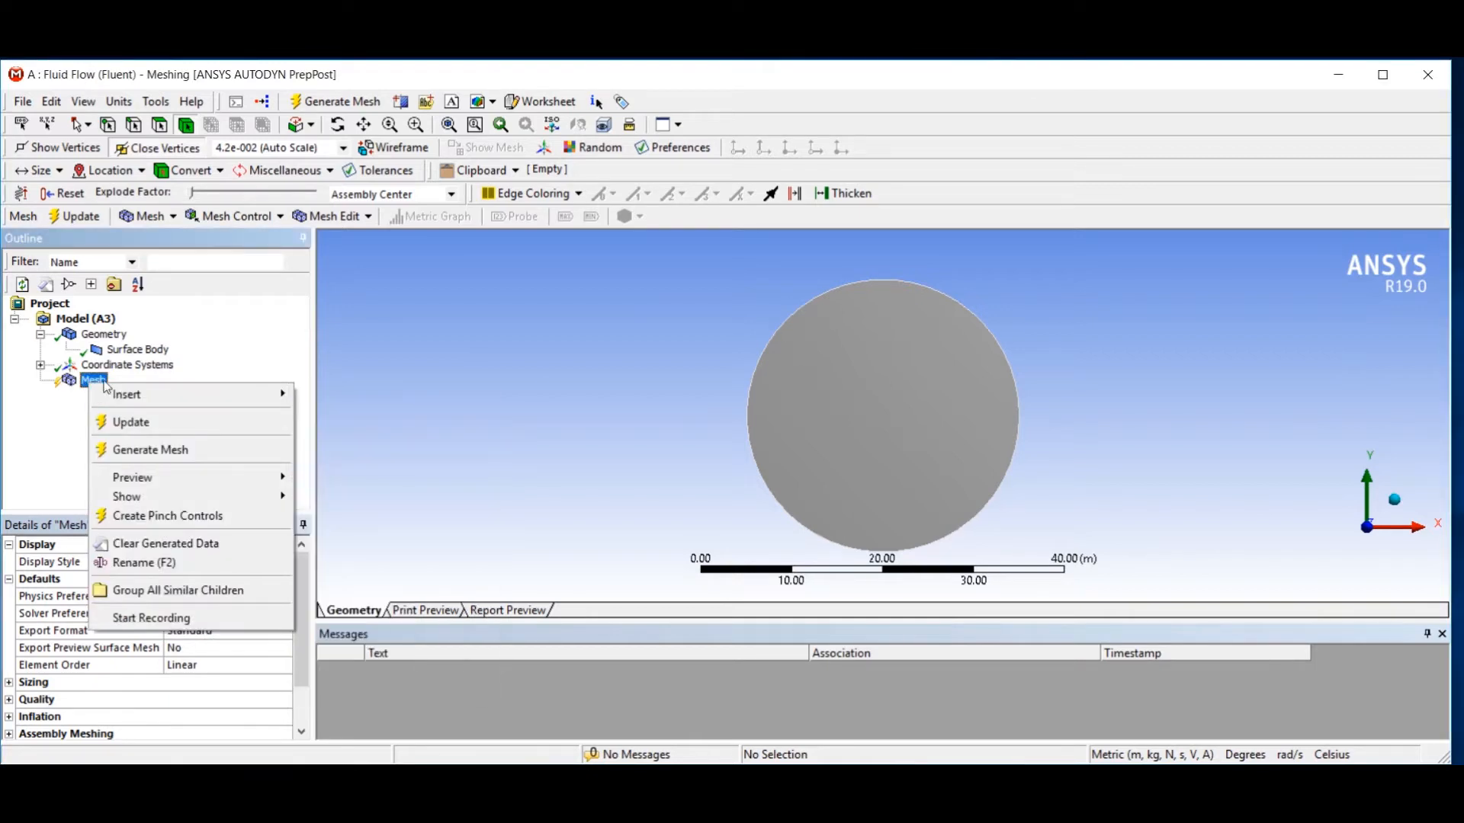
{"action": "mouse_move", "coordinate": [126, 395]}
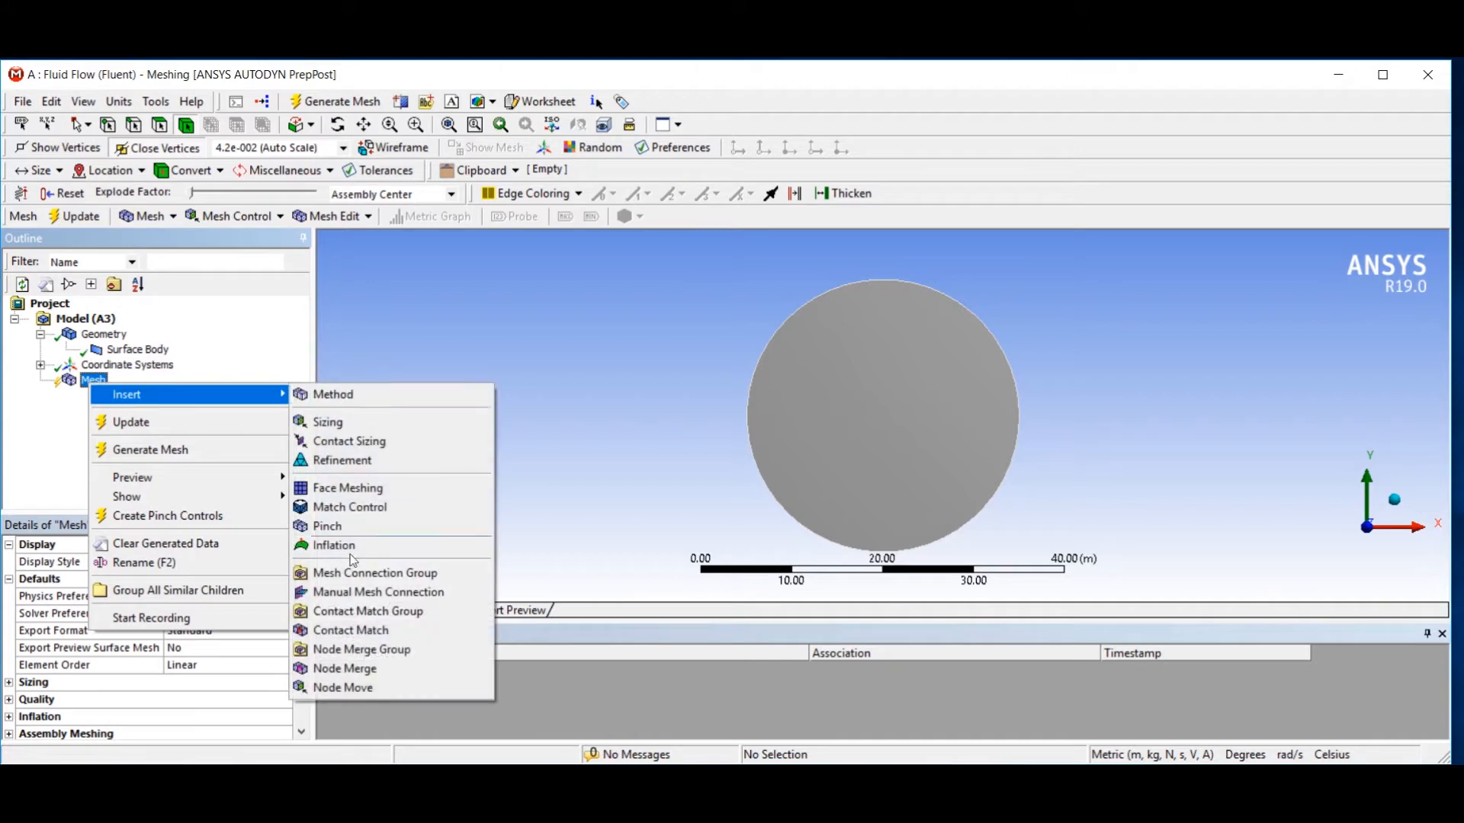
Insert an Inflation control scoped to the circular face as its geometry.
{"action": "left_click", "coordinate": [334, 545]}
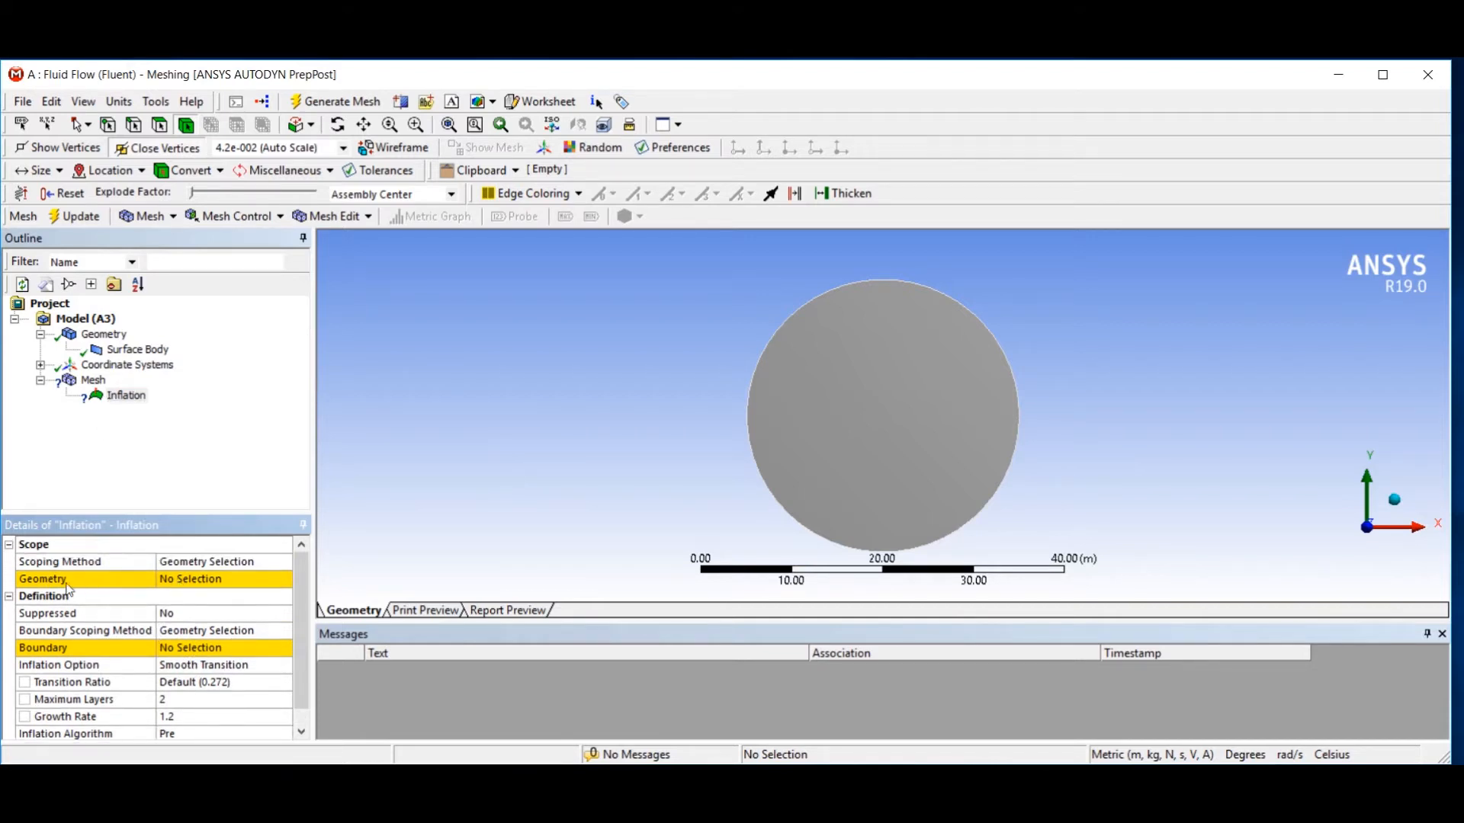
{"action": "mouse_move", "coordinate": [136, 598]}
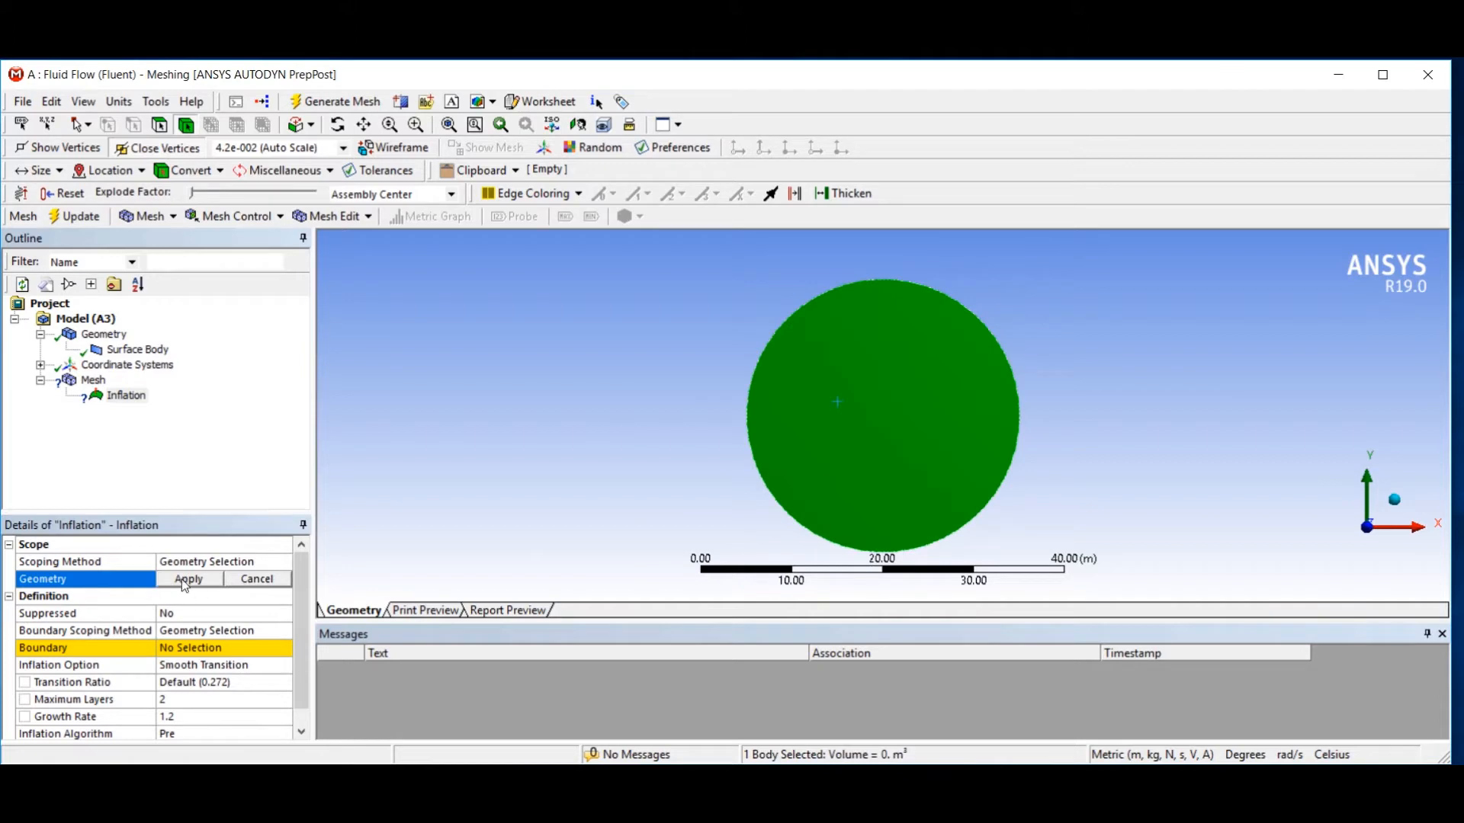
{"action": "left_click", "coordinate": [188, 579]}
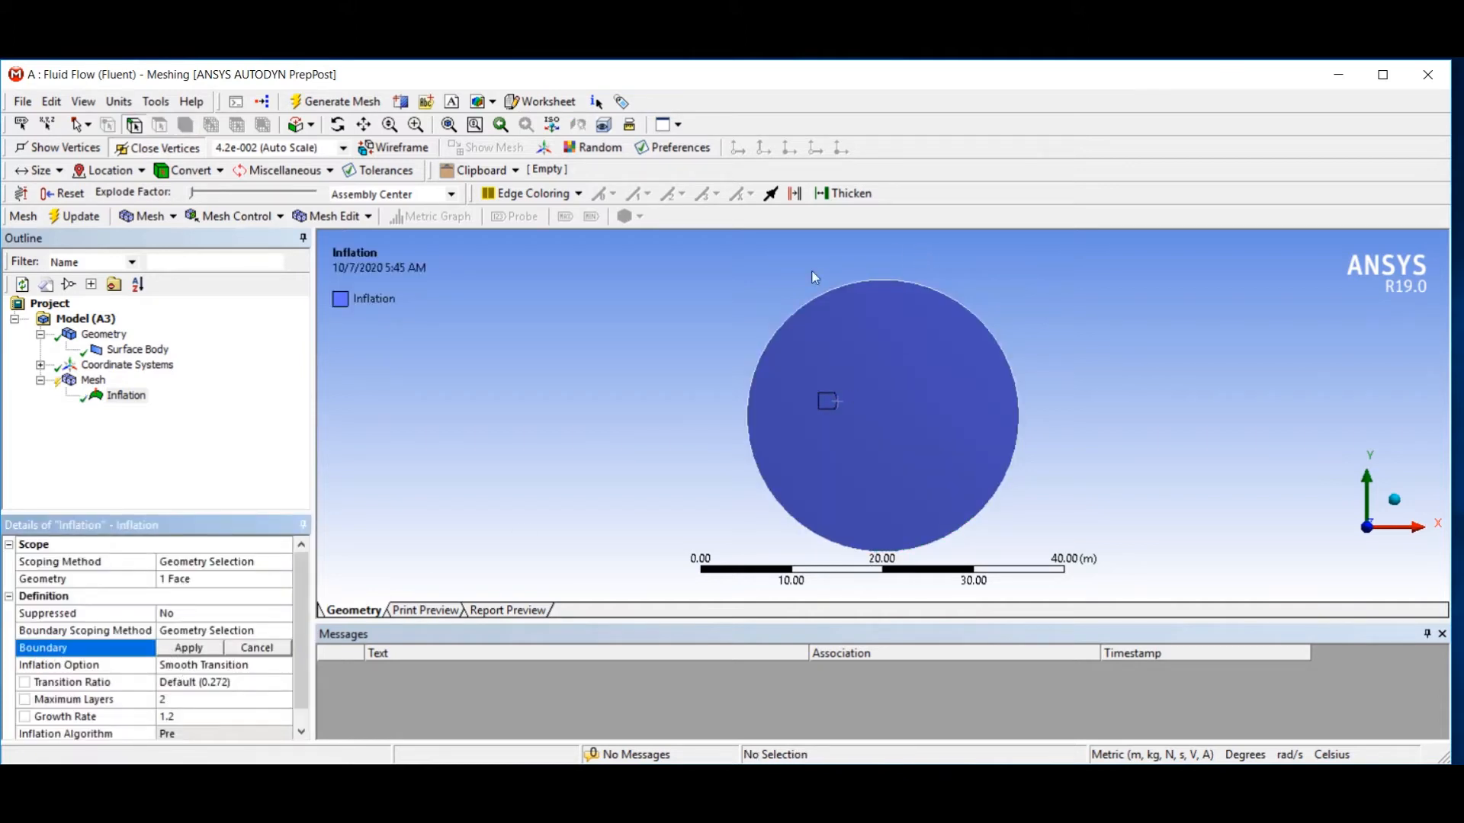
{"action": "mouse_move", "coordinate": [1014, 341]}
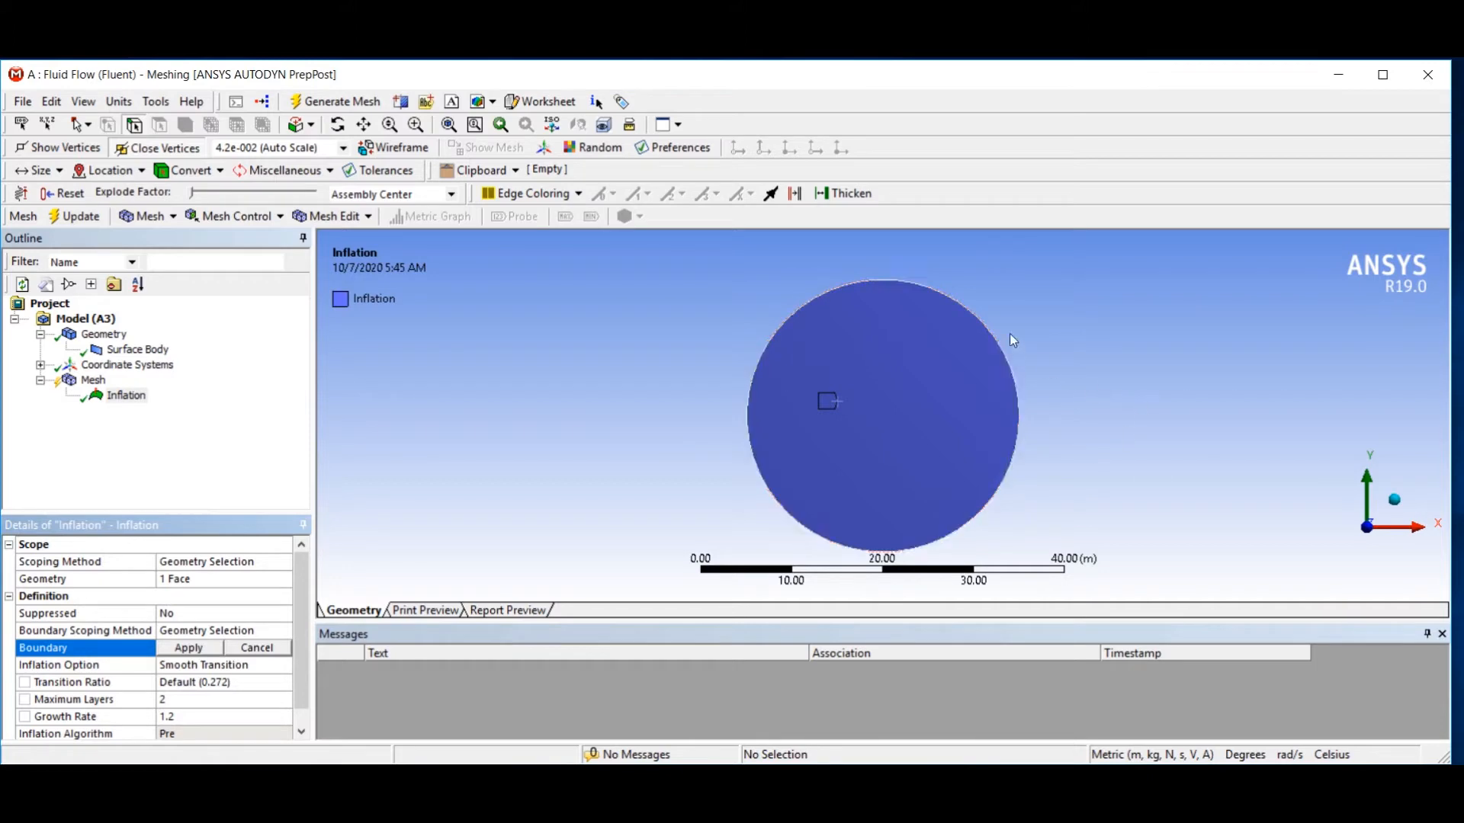
{"action": "mouse_move", "coordinate": [1042, 341]}
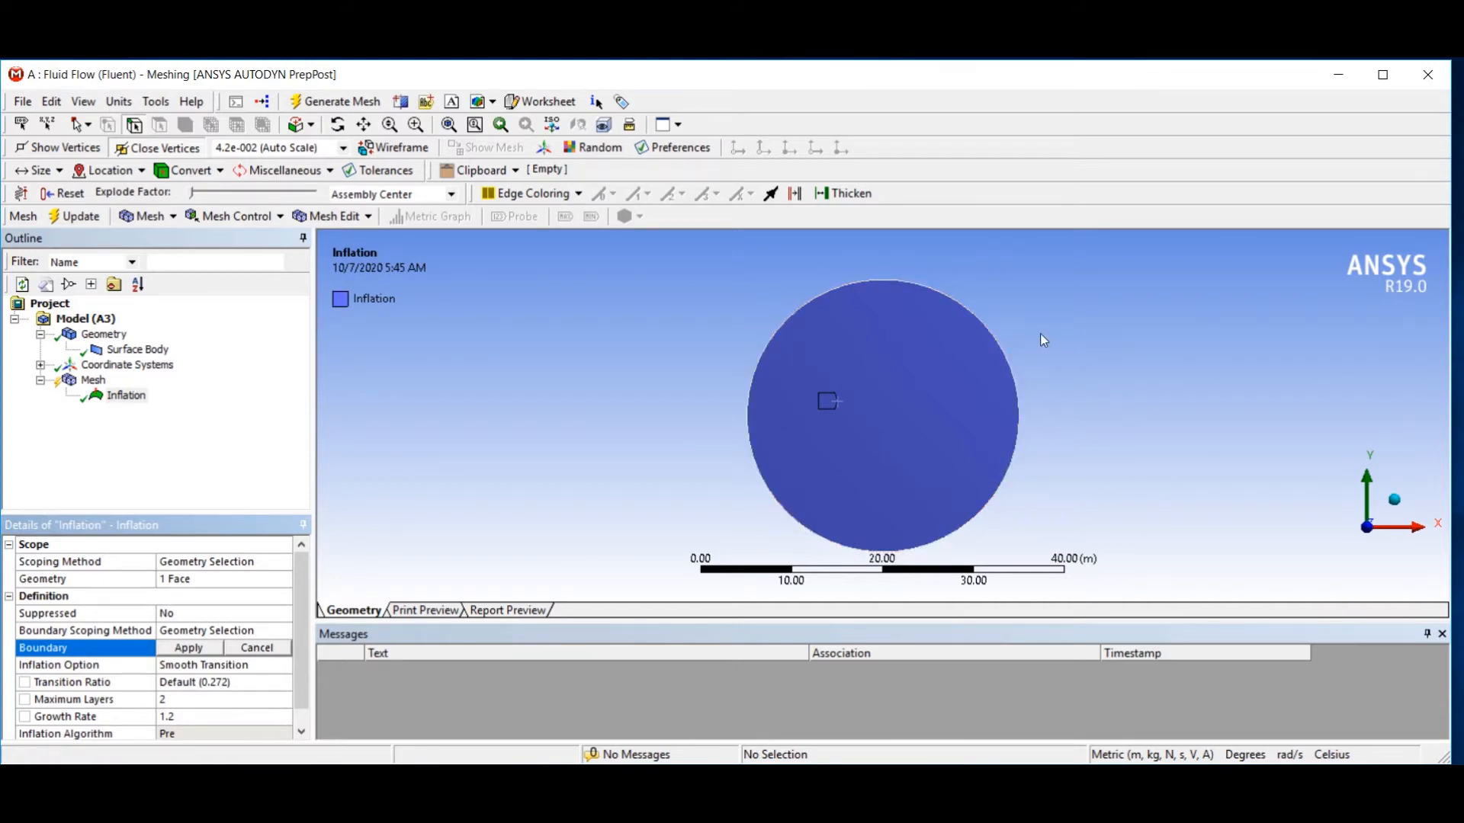
{"action": "mouse_move", "coordinate": [1080, 357]}
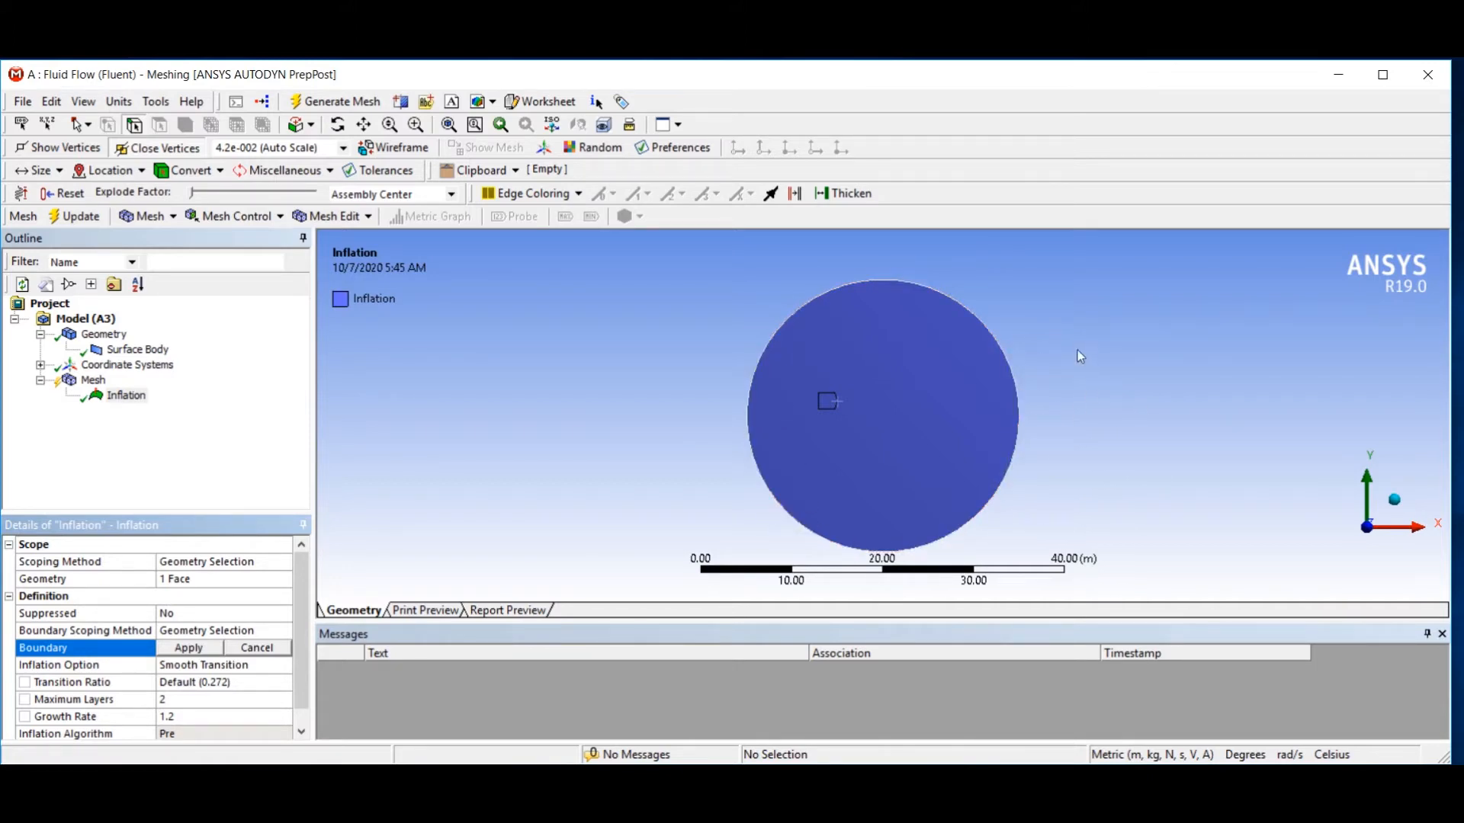
{"action": "mouse_move", "coordinate": [476, 538]}
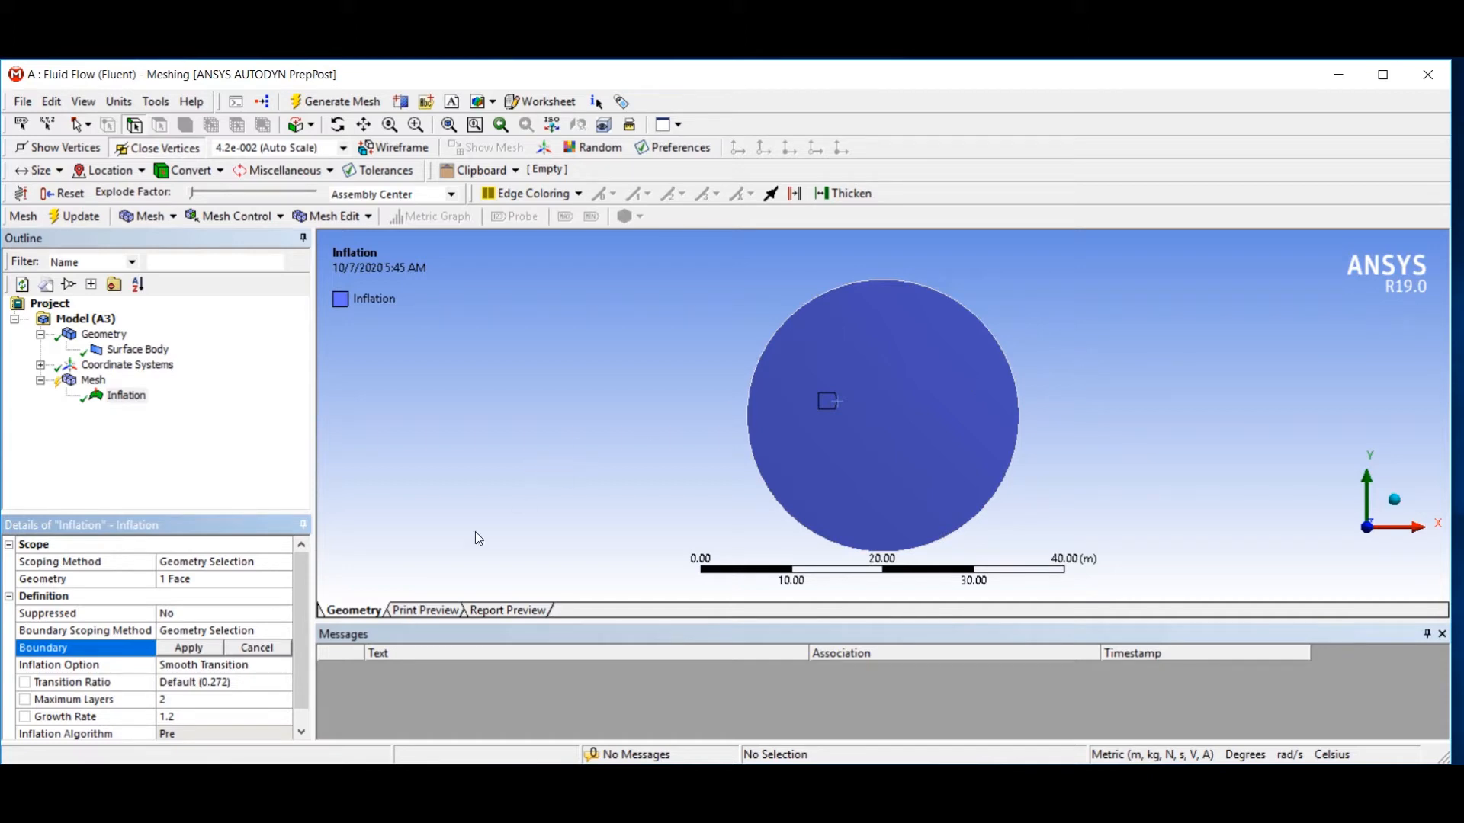
{"action": "mouse_move", "coordinate": [1122, 342]}
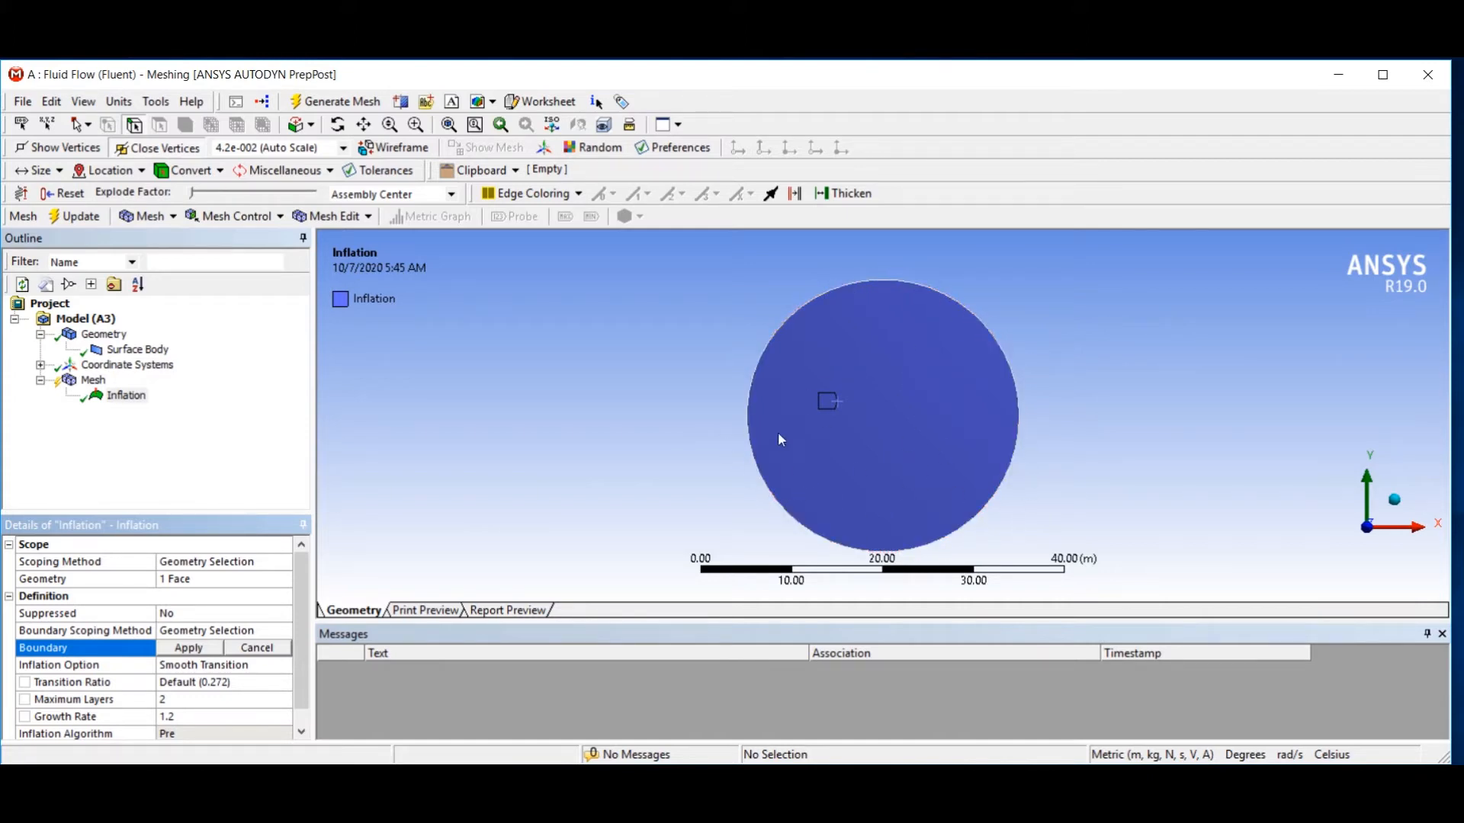
{"action": "mouse_move", "coordinate": [239, 584]}
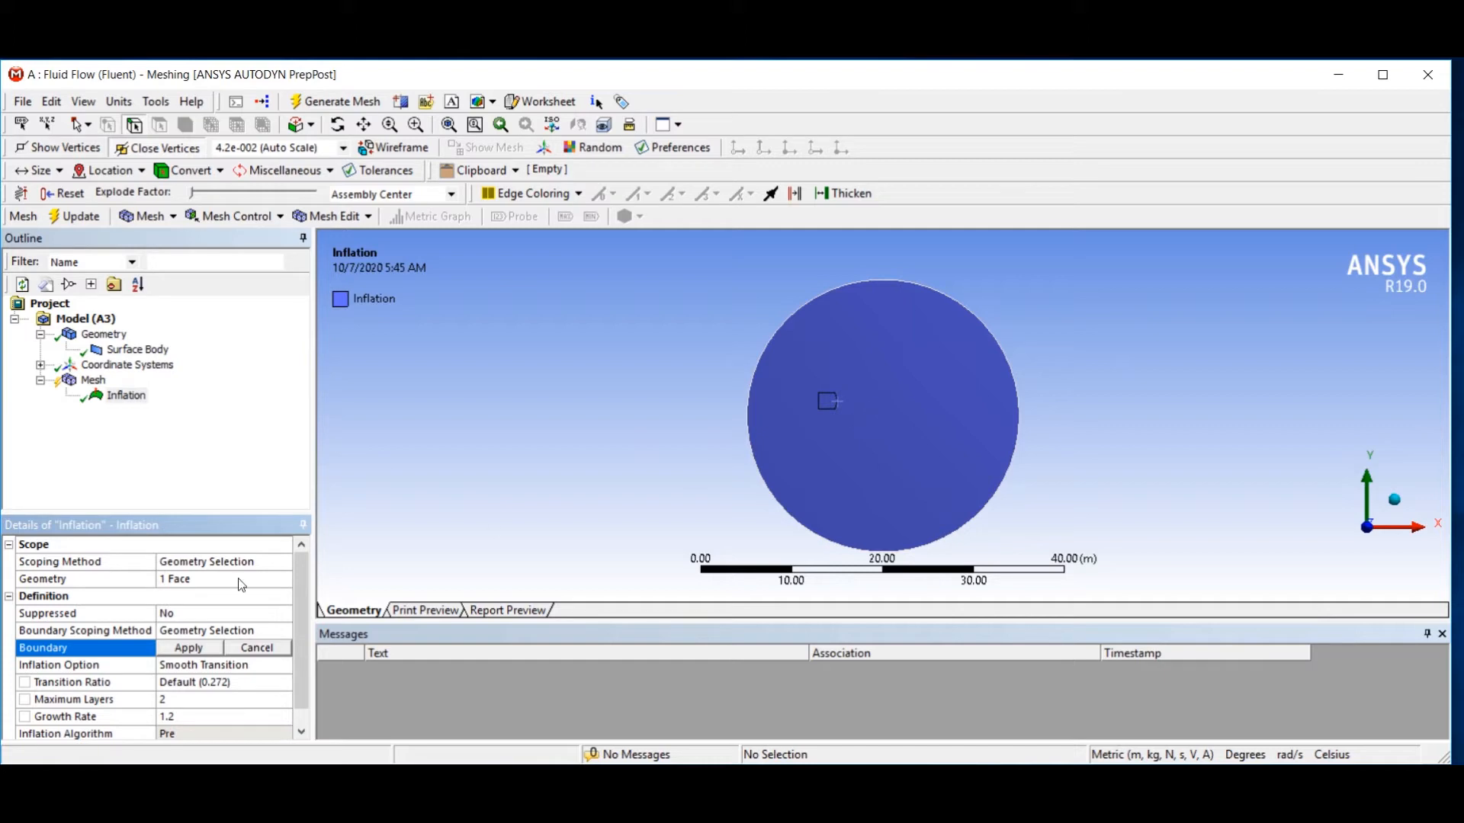
Assign the circle's outer edge as the inflation boundary.
{"action": "left_click", "coordinate": [775, 353]}
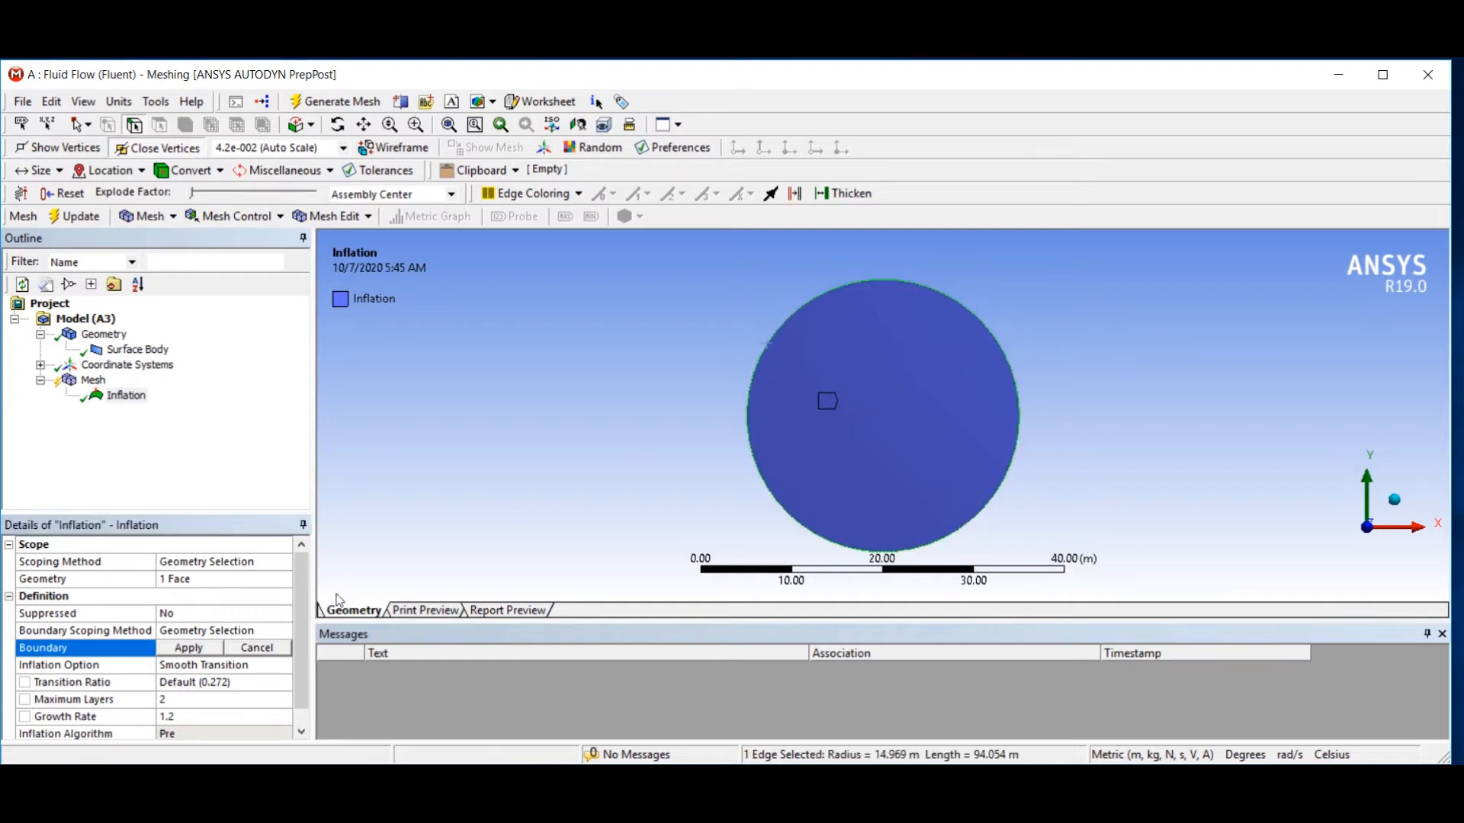
{"action": "left_click", "coordinate": [188, 647]}
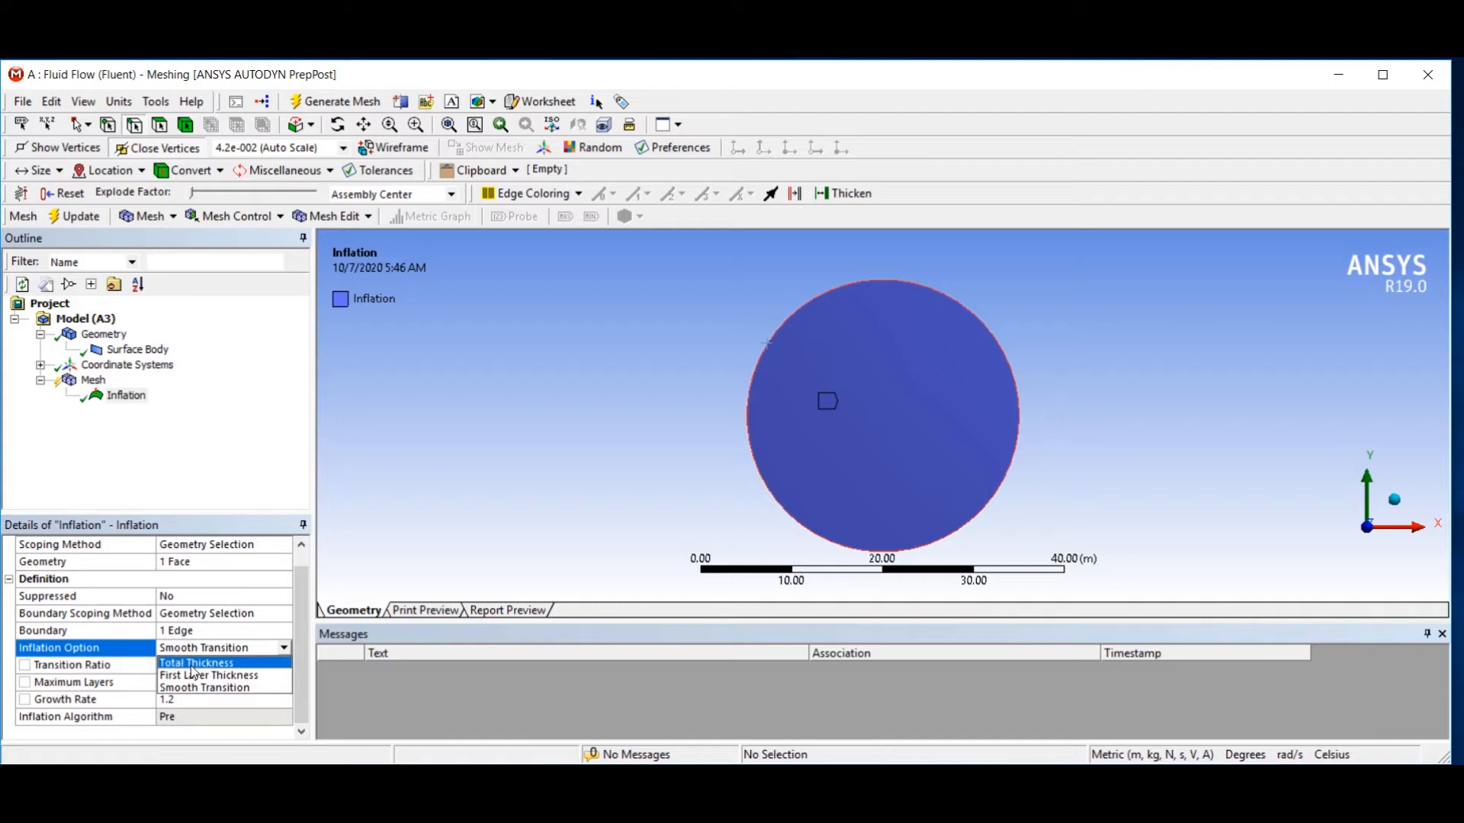
Use Total Thickness inflation with 2.0 m maximum thickness and generate the mesh.
{"action": "left_click", "coordinate": [196, 663]}
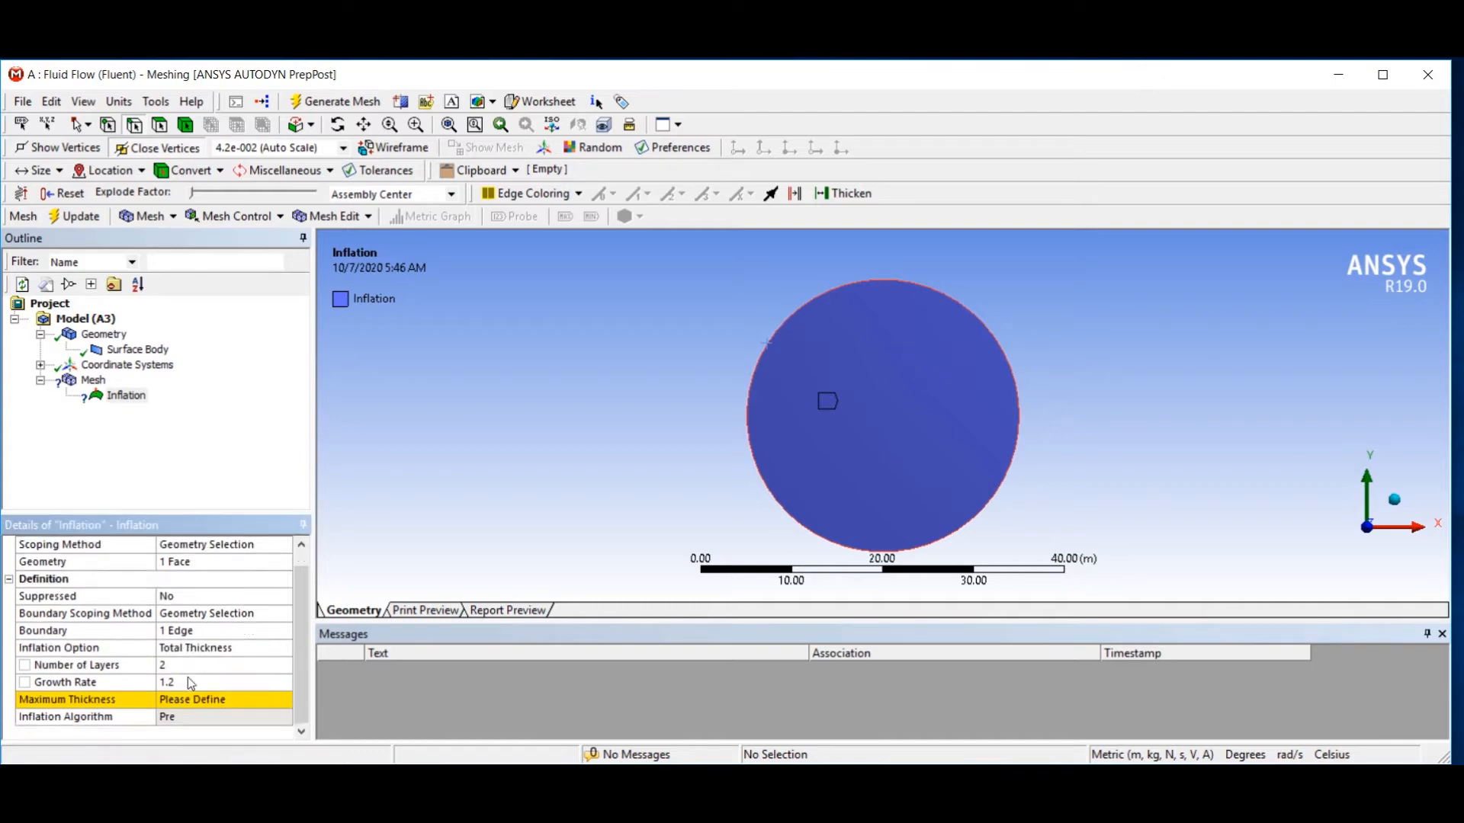
{"action": "mouse_move", "coordinate": [782, 488]}
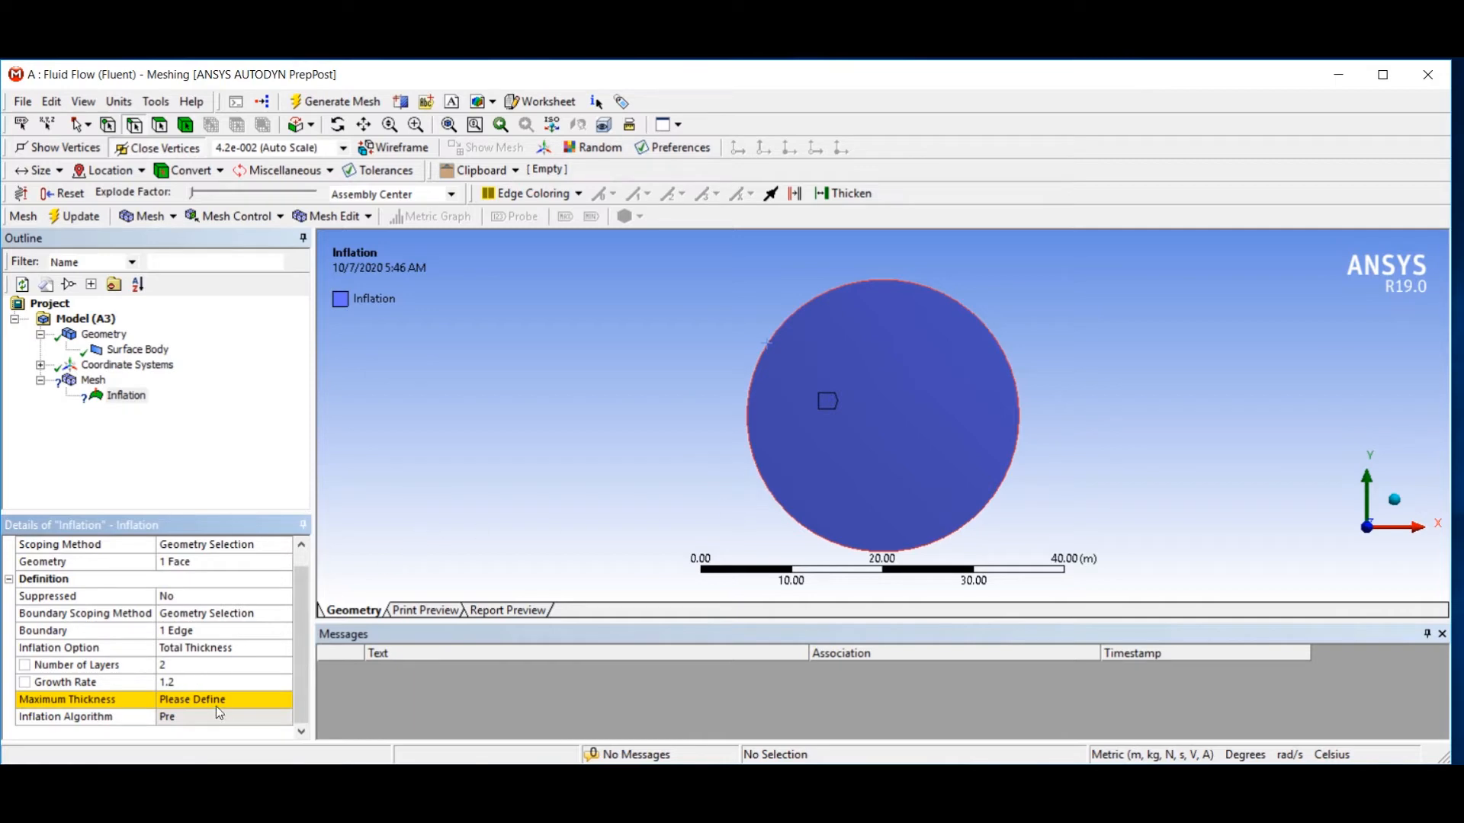
{"action": "left_click", "coordinate": [225, 699]}
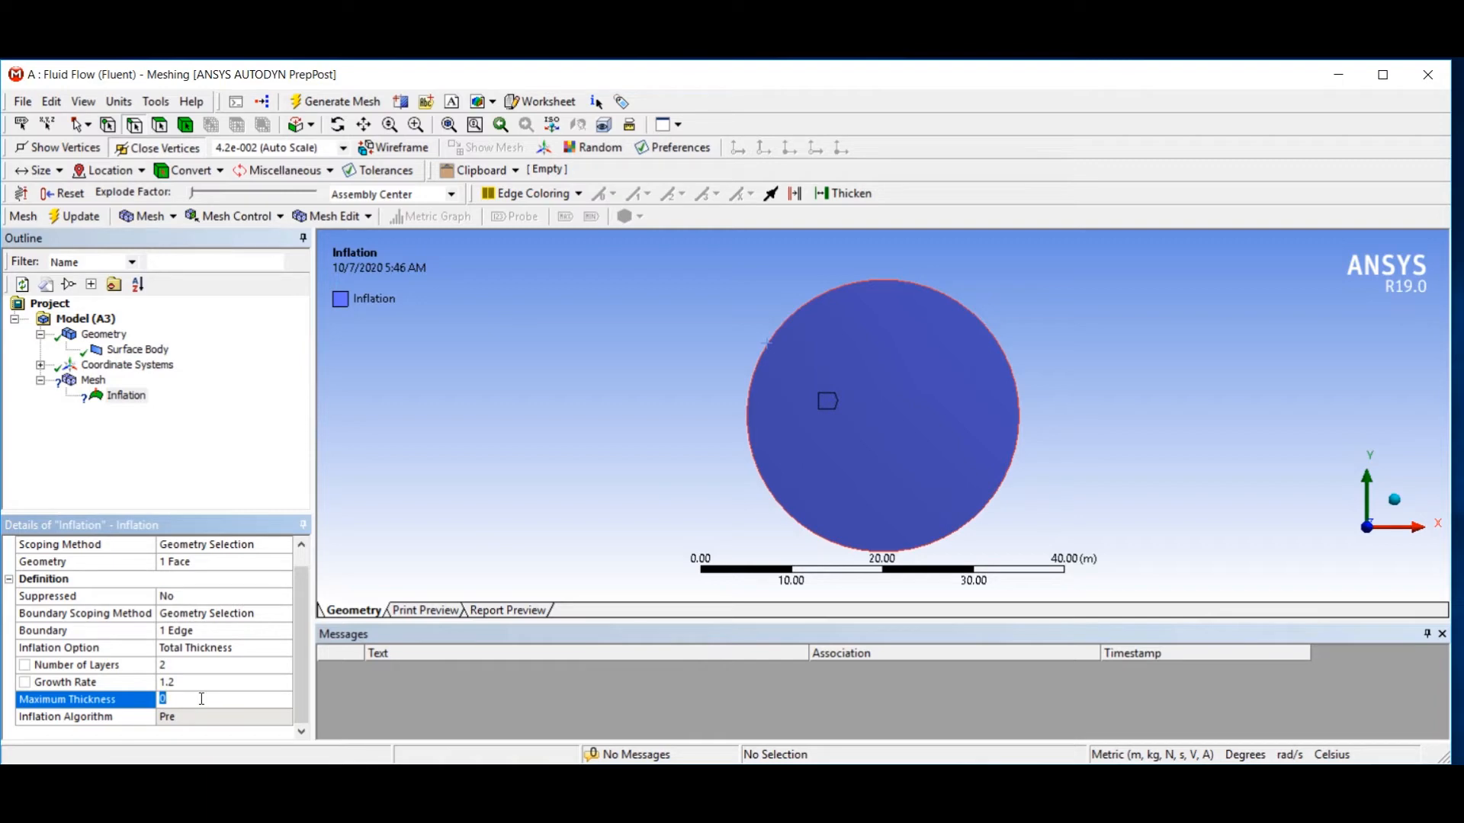
{"action": "type", "text": "3"}
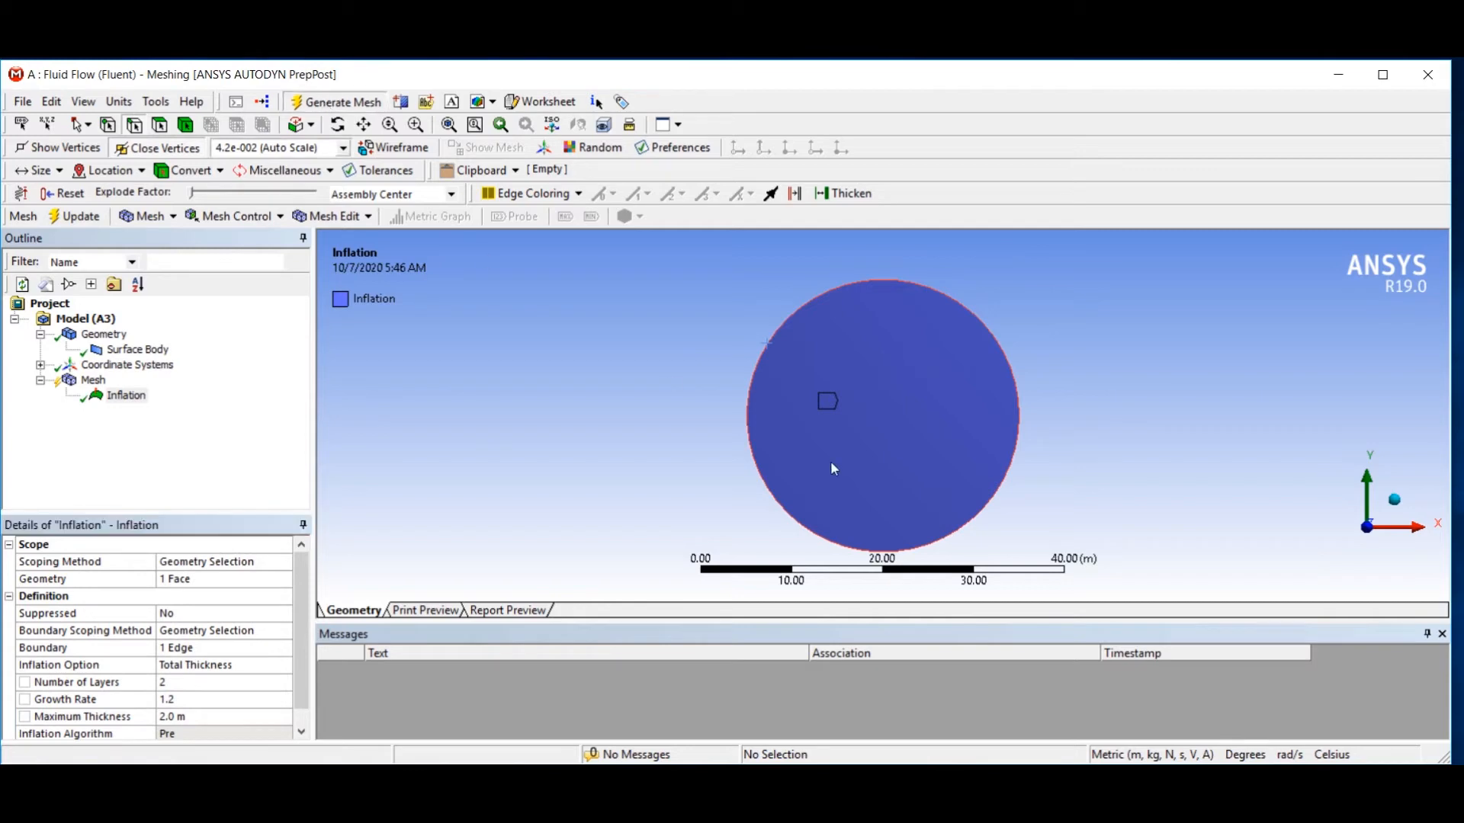
{"action": "left_click", "coordinate": [341, 102]}
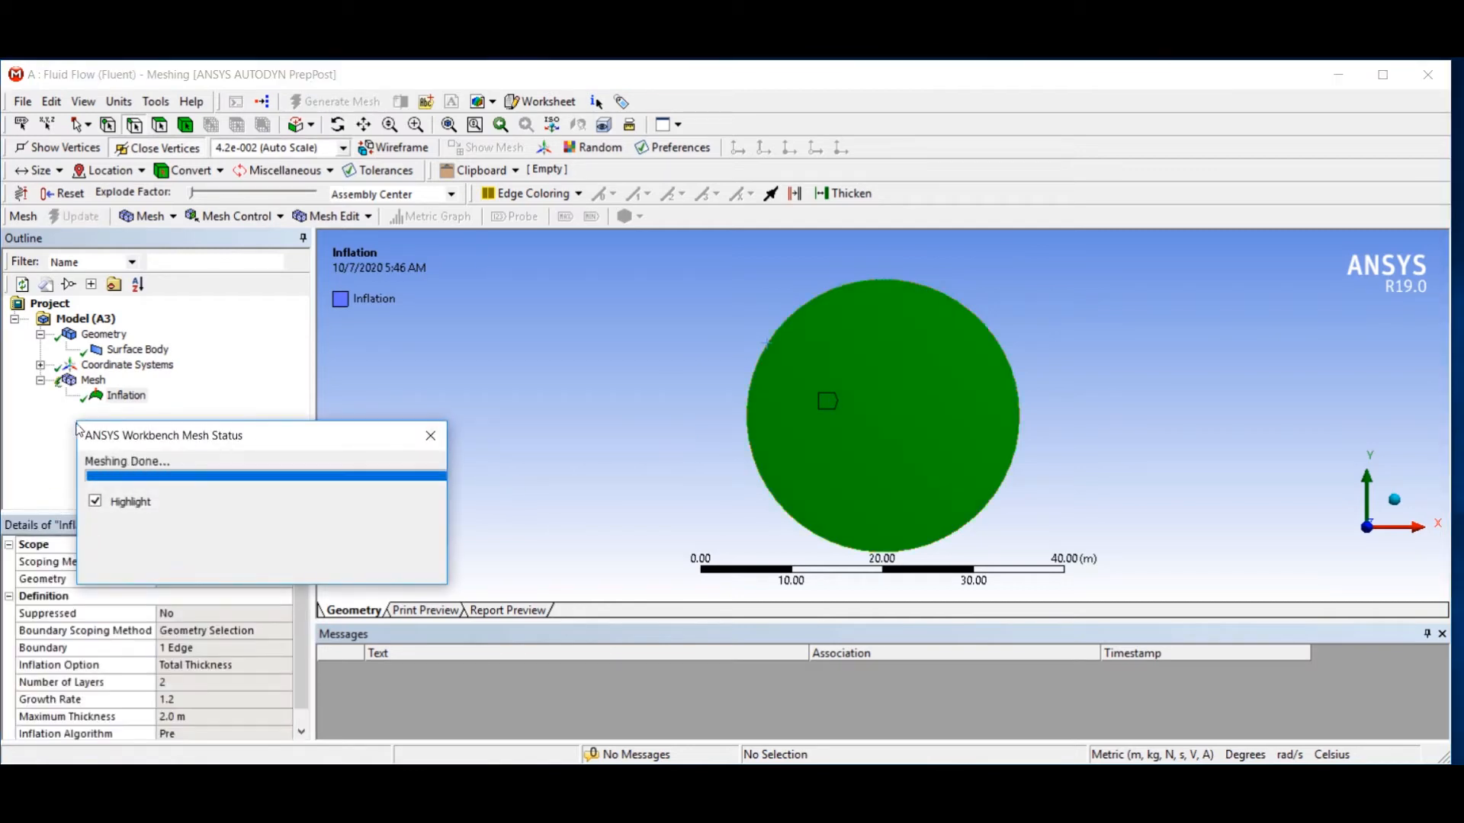
Display the quadrilateral mesh on the circle, then reselect the Inflation control.
{"action": "left_click", "coordinate": [126, 395]}
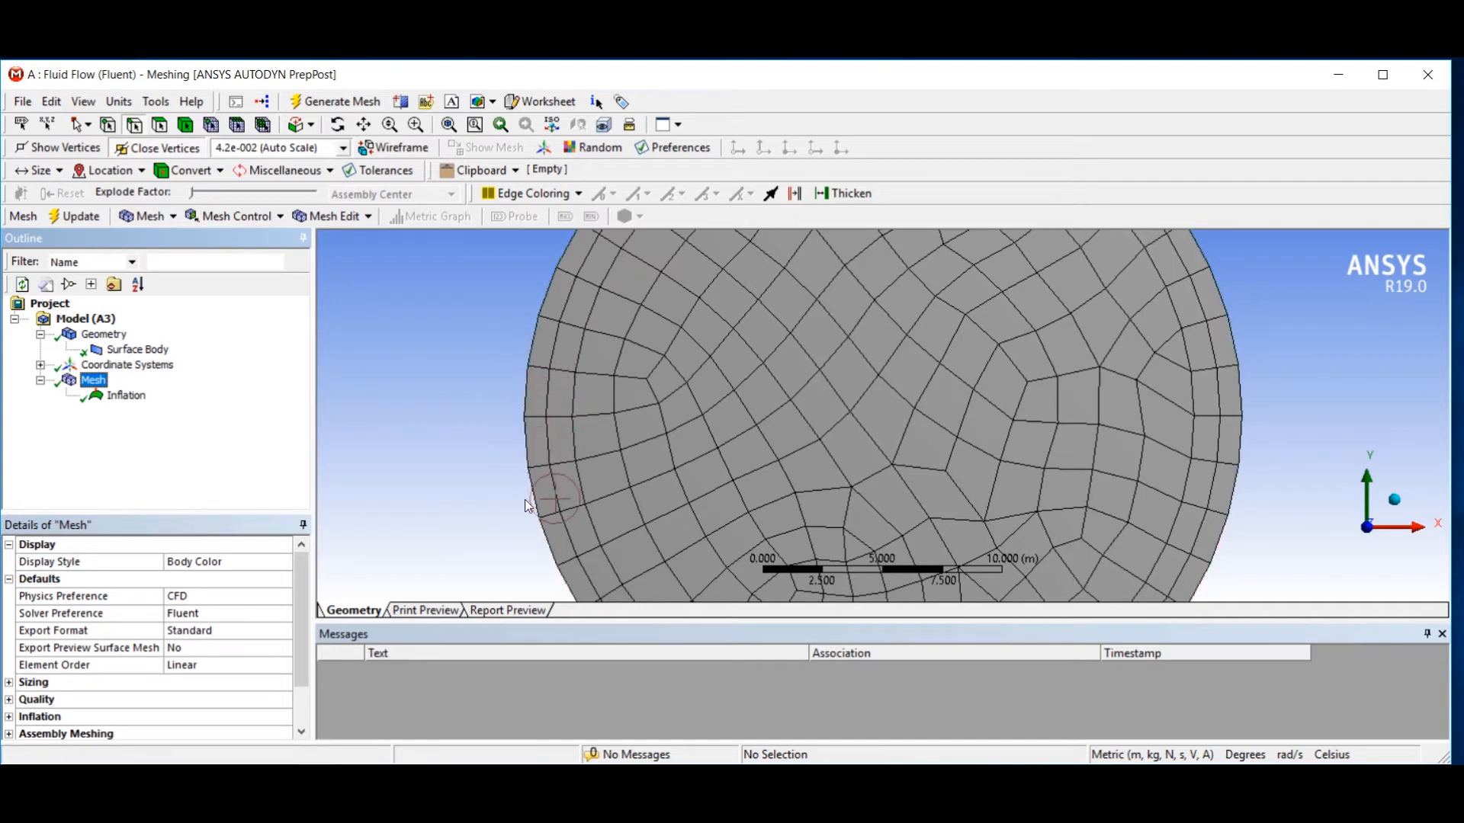
{"action": "mouse_move", "coordinate": [586, 344]}
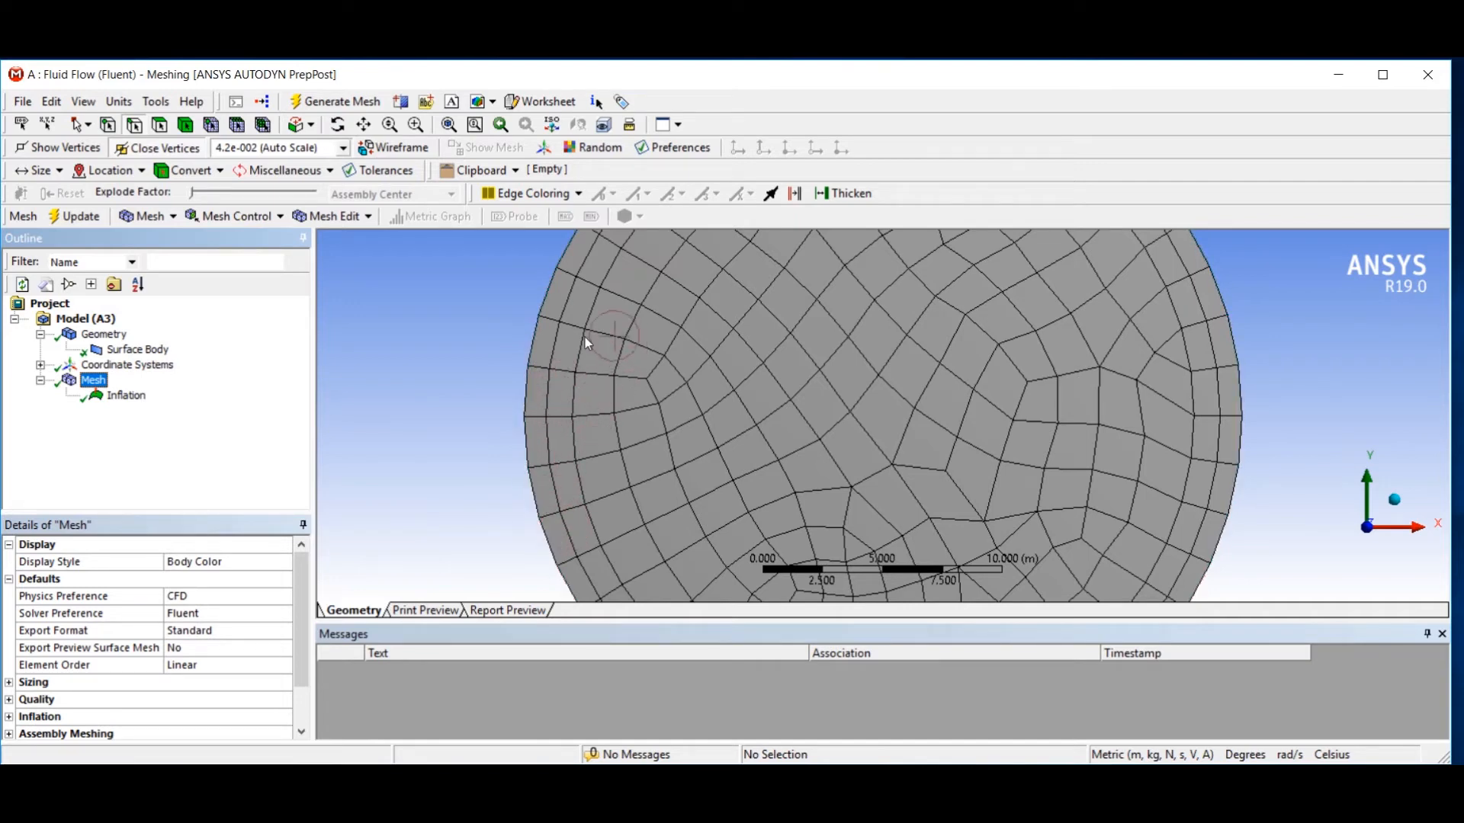
{"action": "mouse_move", "coordinate": [549, 420]}
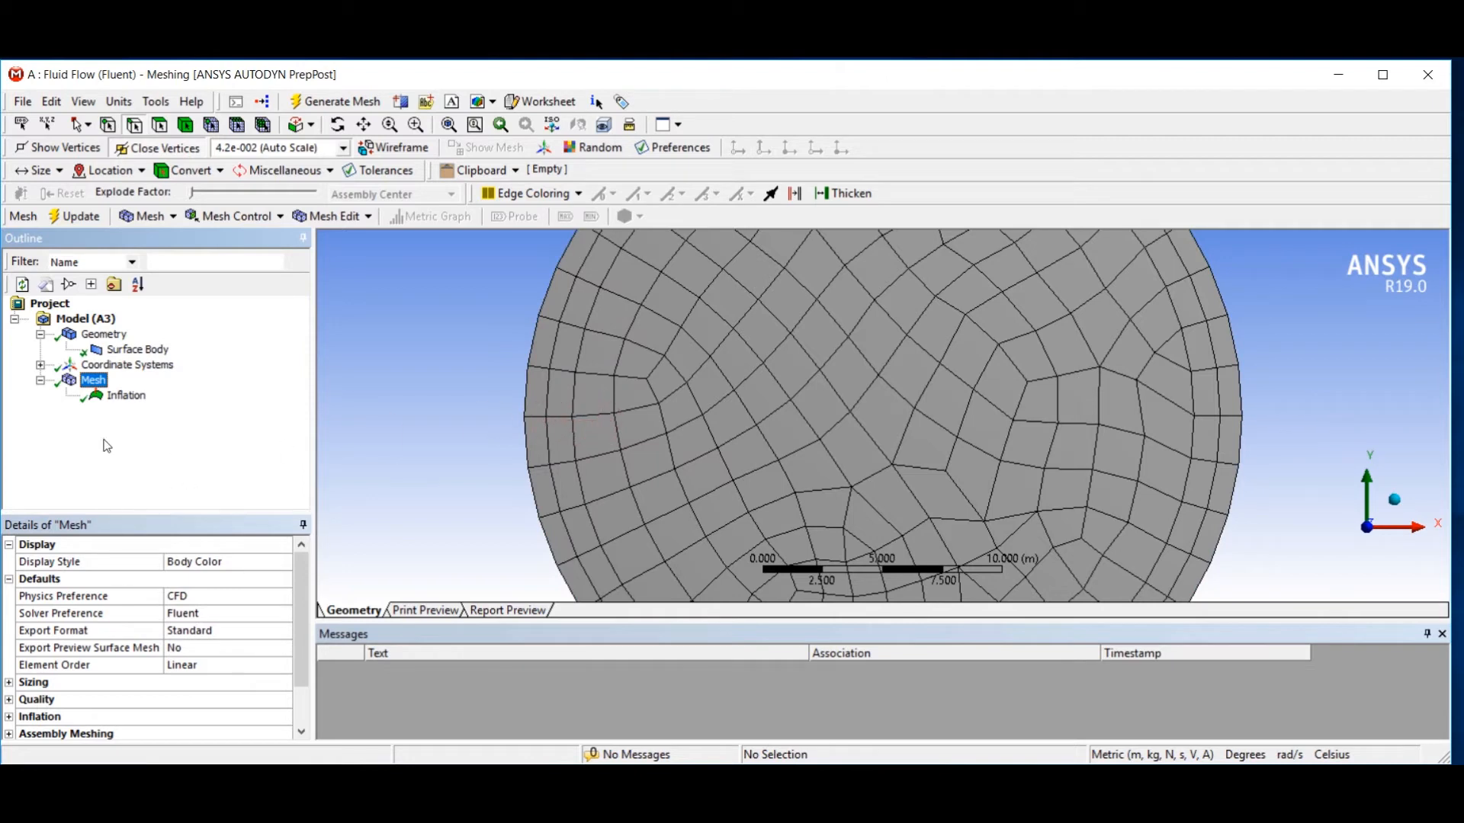
{"action": "left_click", "coordinate": [126, 395]}
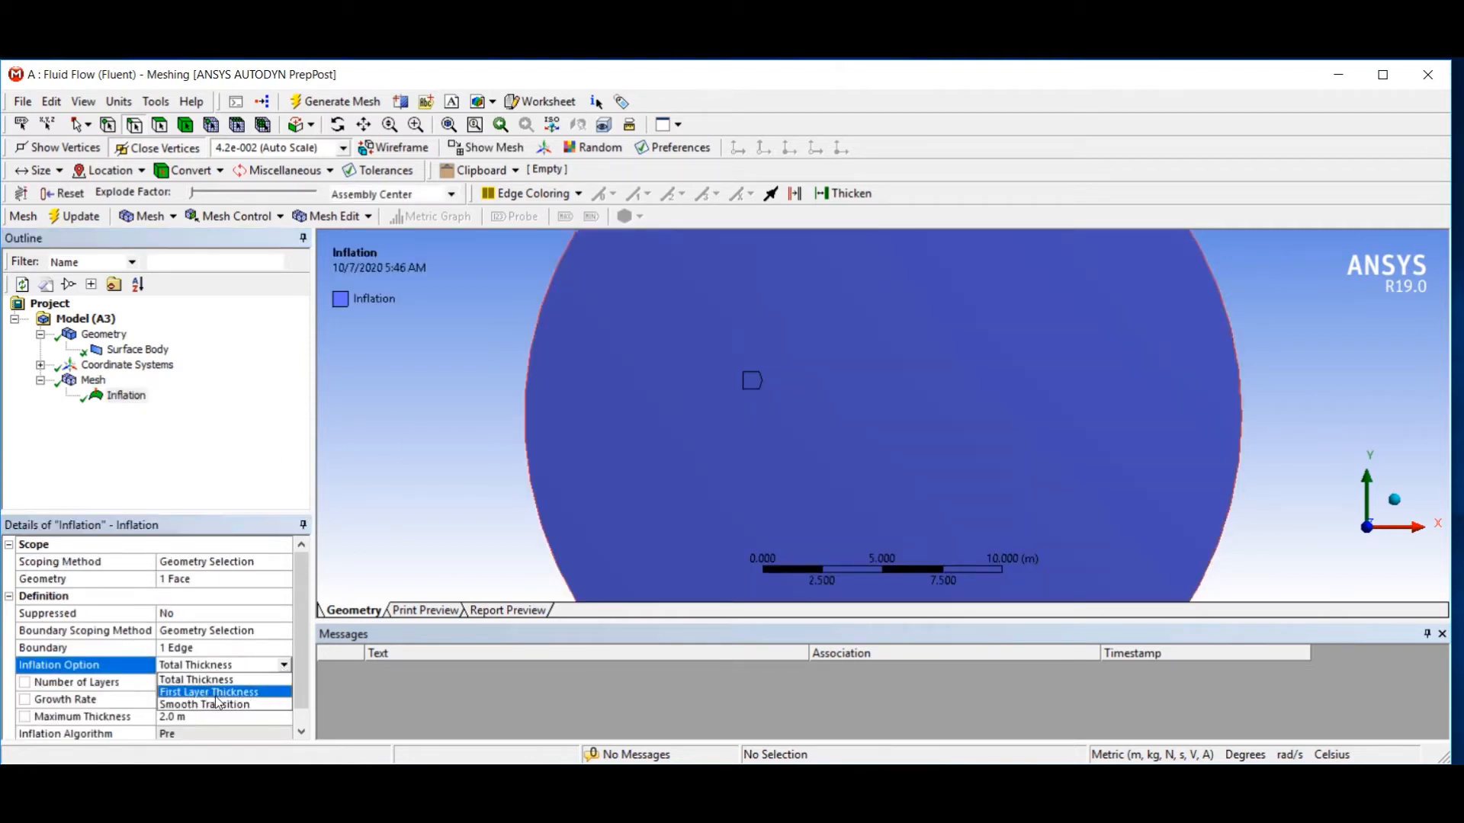
Use First Layer Thickness with 1.0 m first layer height, regenerate, and view the mesh.
{"action": "left_click", "coordinate": [208, 691]}
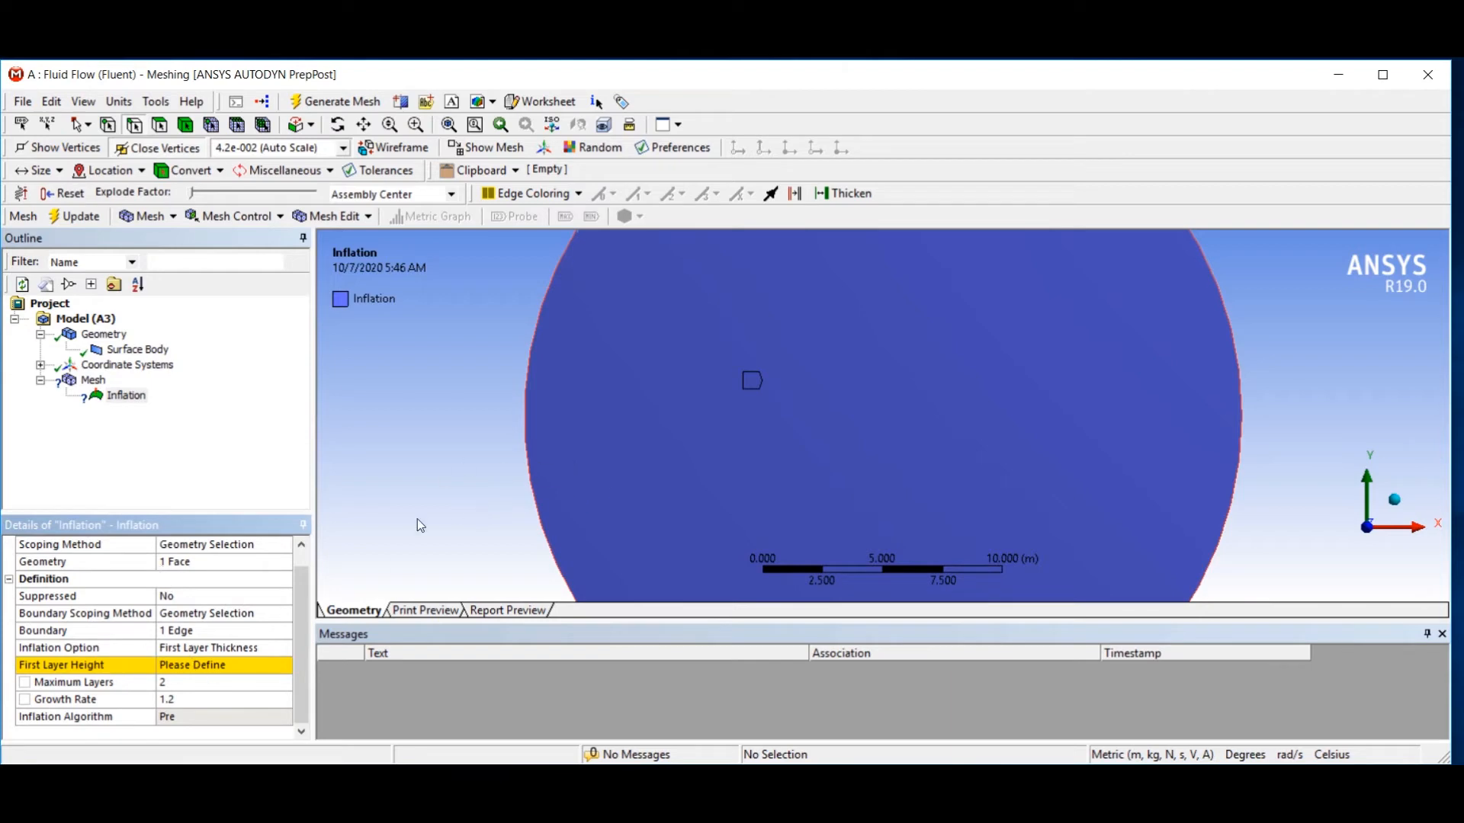
{"action": "left_click", "coordinate": [224, 665]}
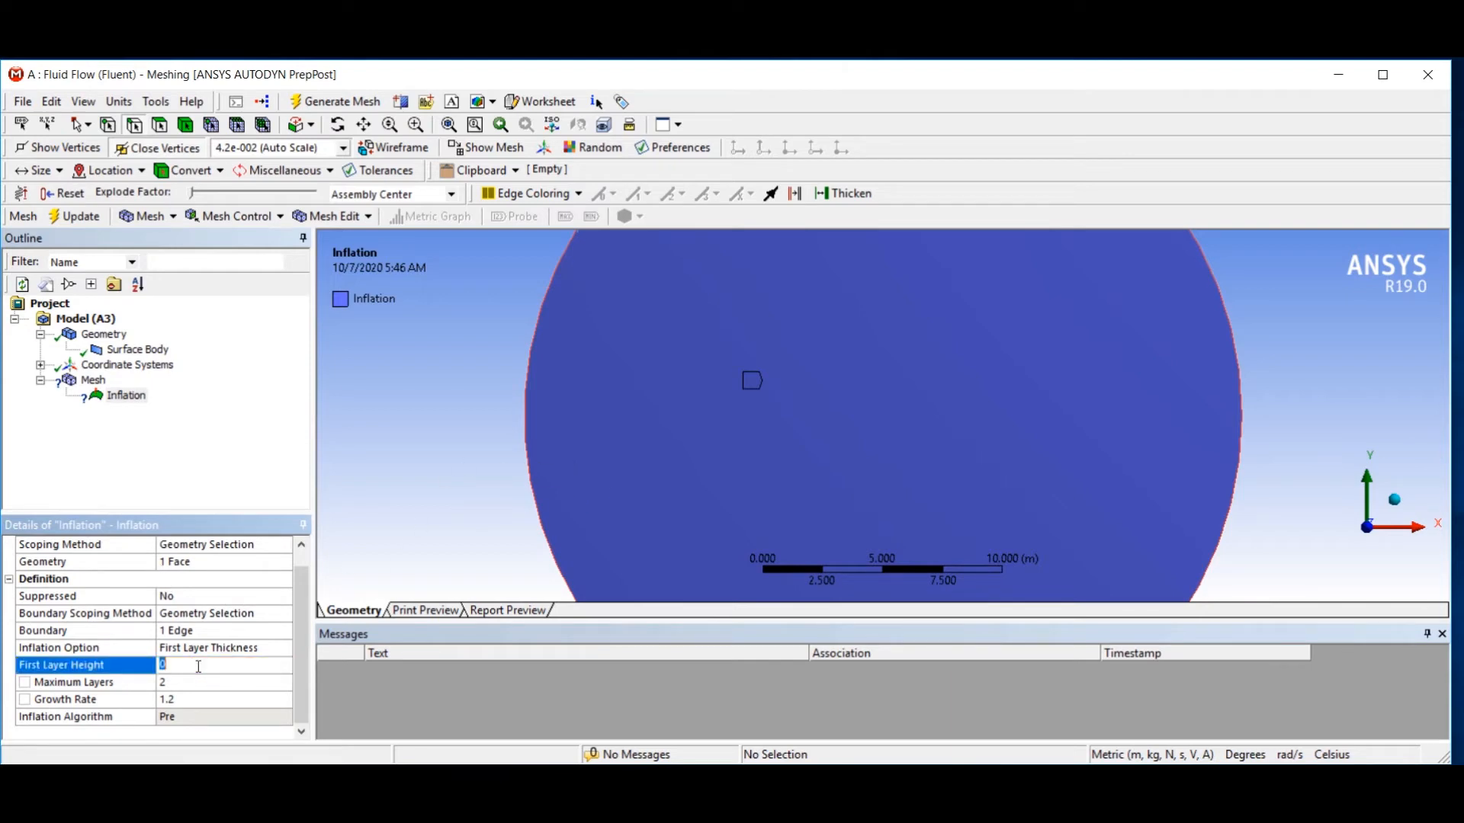
{"action": "type", "text": "1.0 m"}
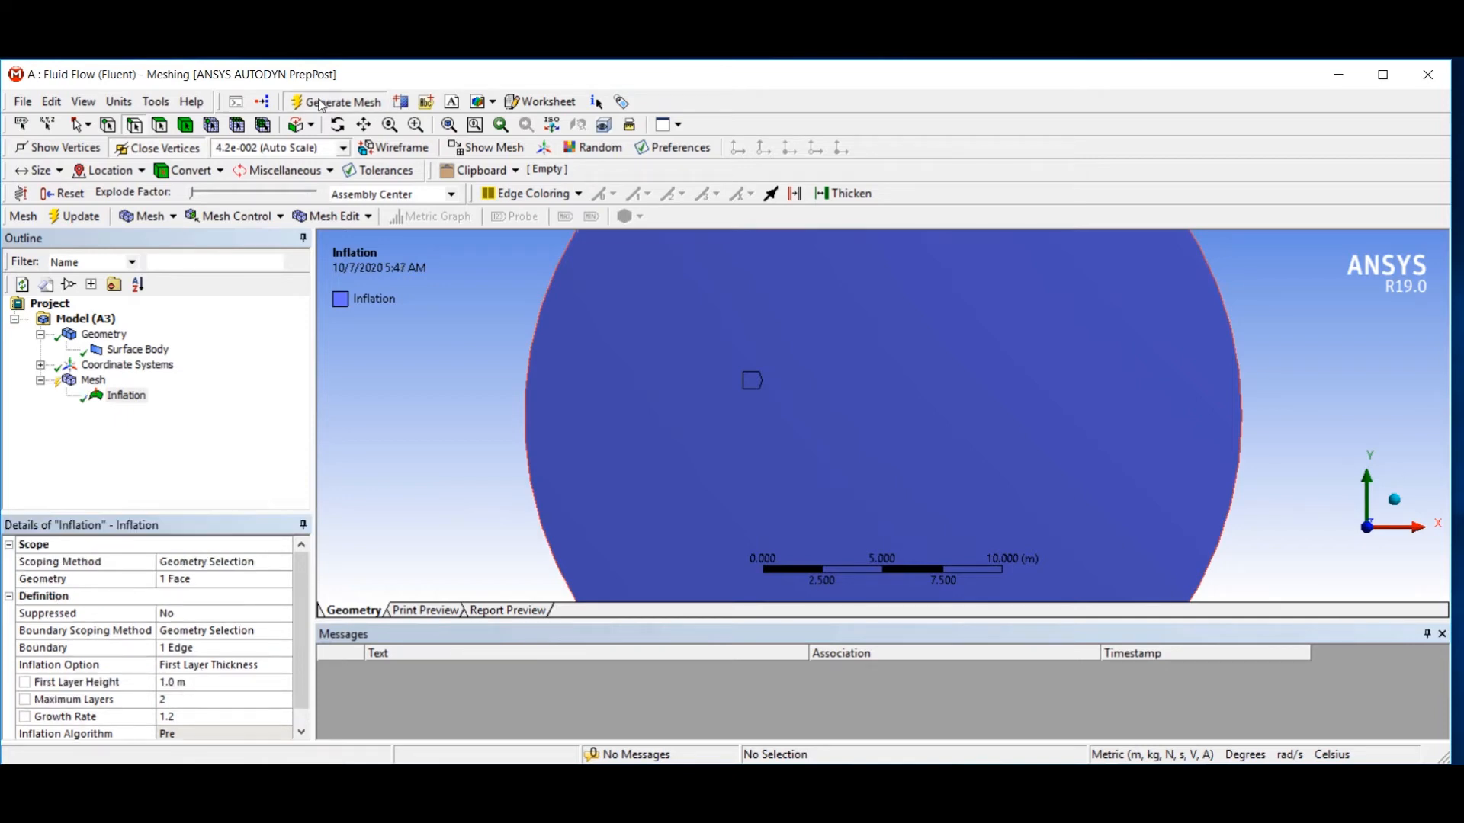
{"action": "left_click", "coordinate": [340, 101]}
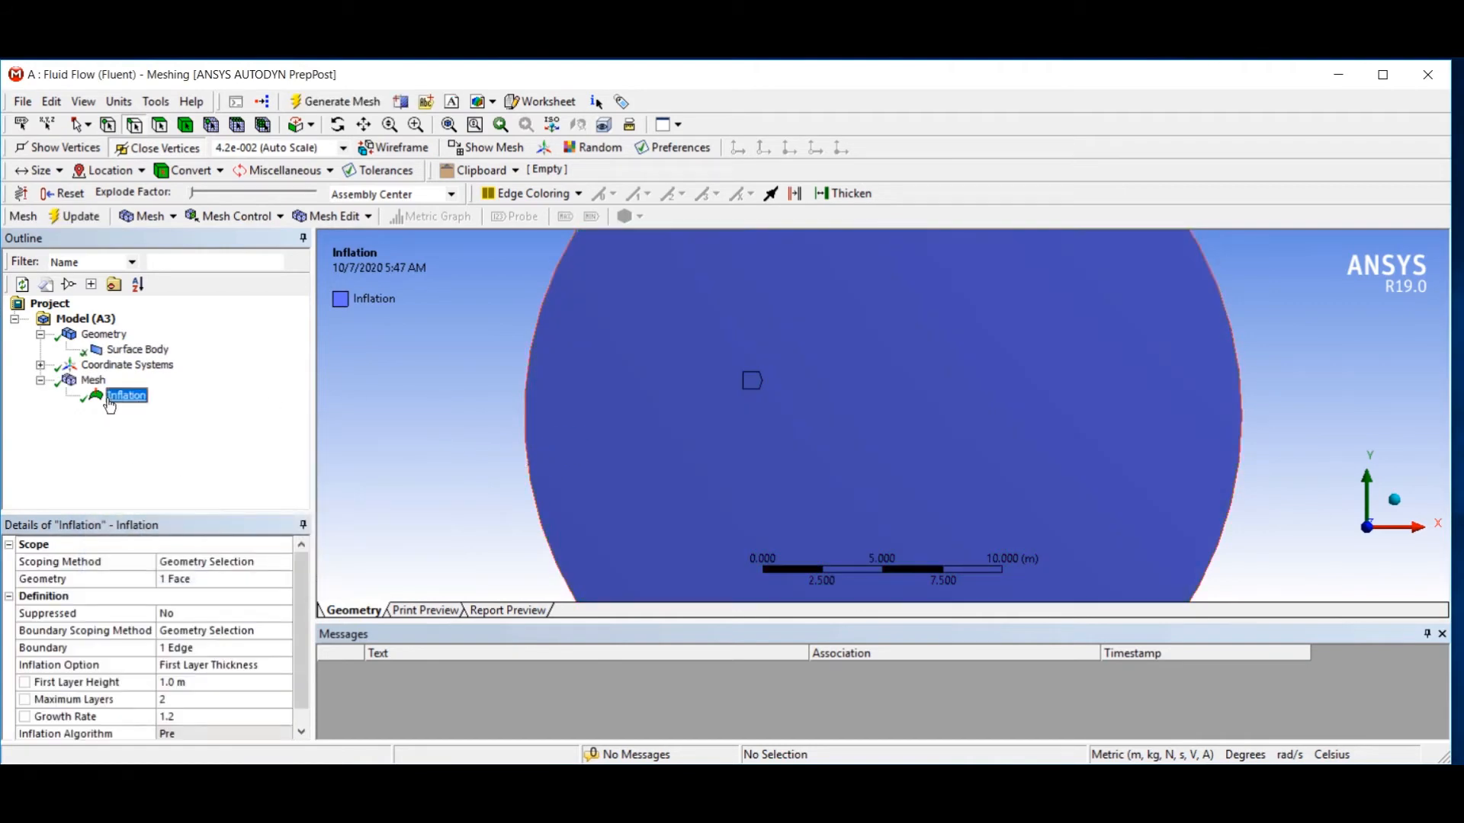
{"action": "left_click", "coordinate": [92, 380]}
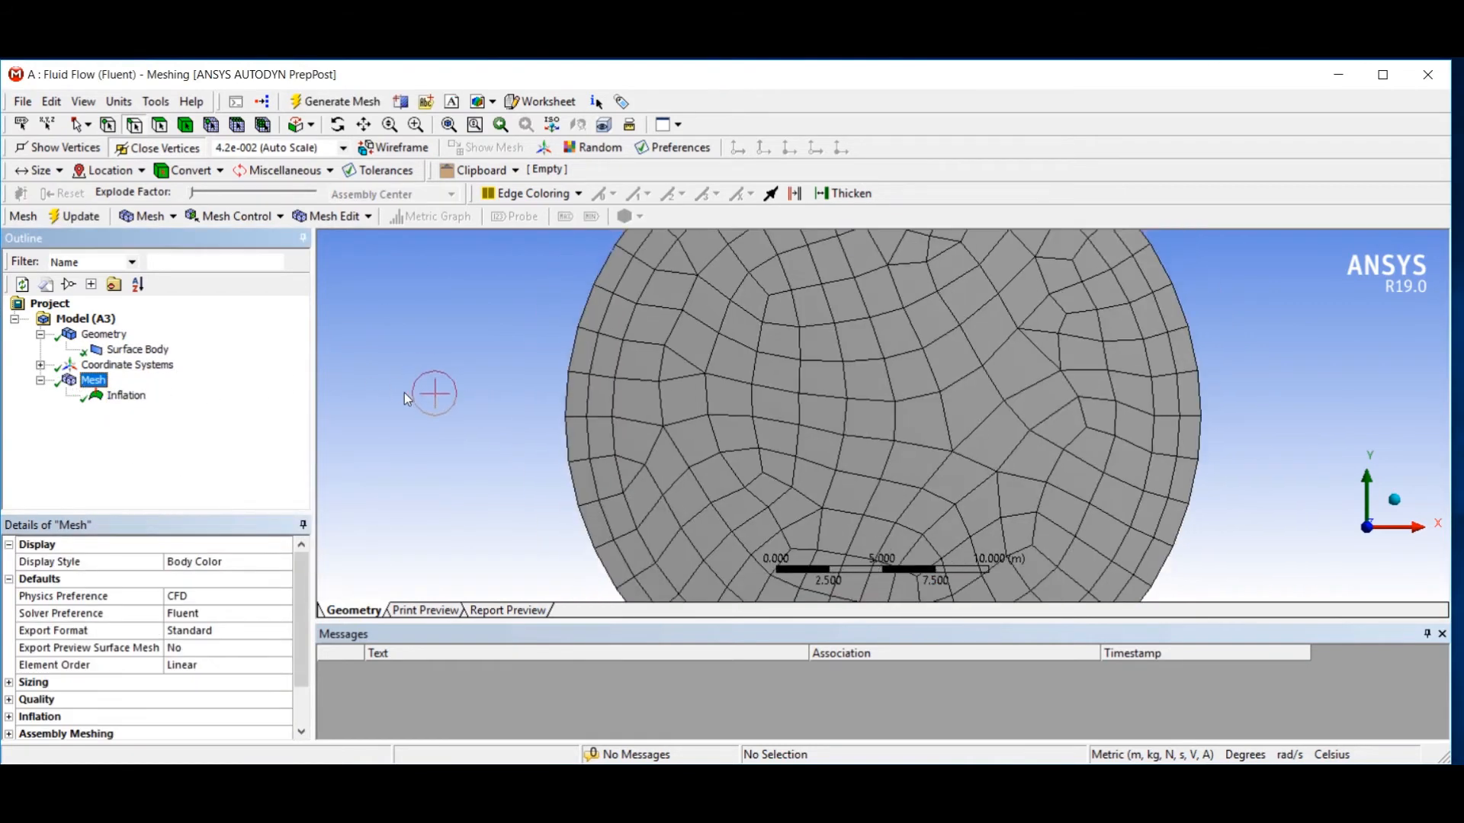
Zoom into the circular mesh, then reselect the Inflation control.
{"action": "left_click_drag", "start_coordinate": [434, 392], "coordinate": [495, 411]}
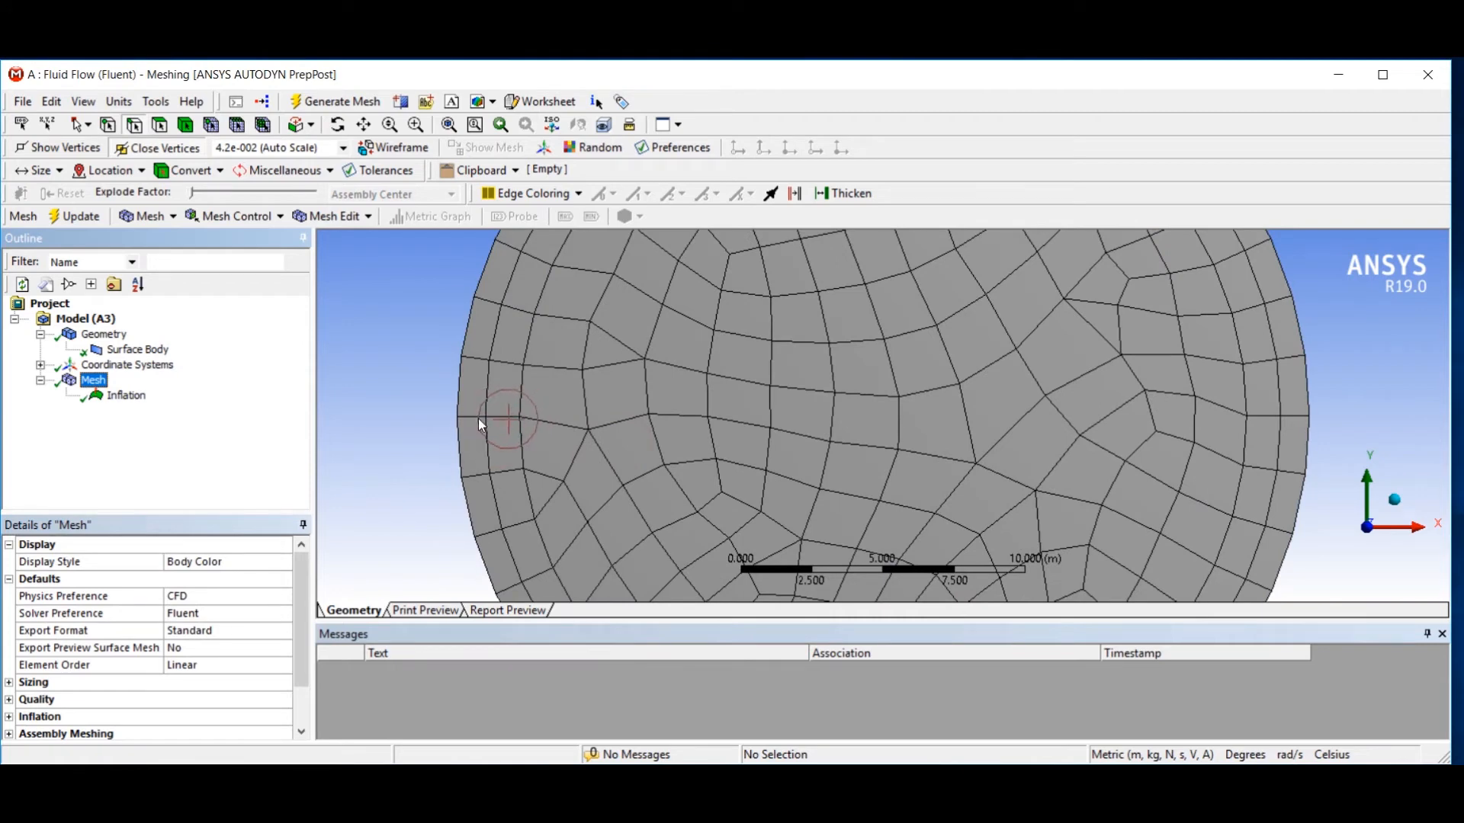
{"action": "left_click", "coordinate": [126, 395]}
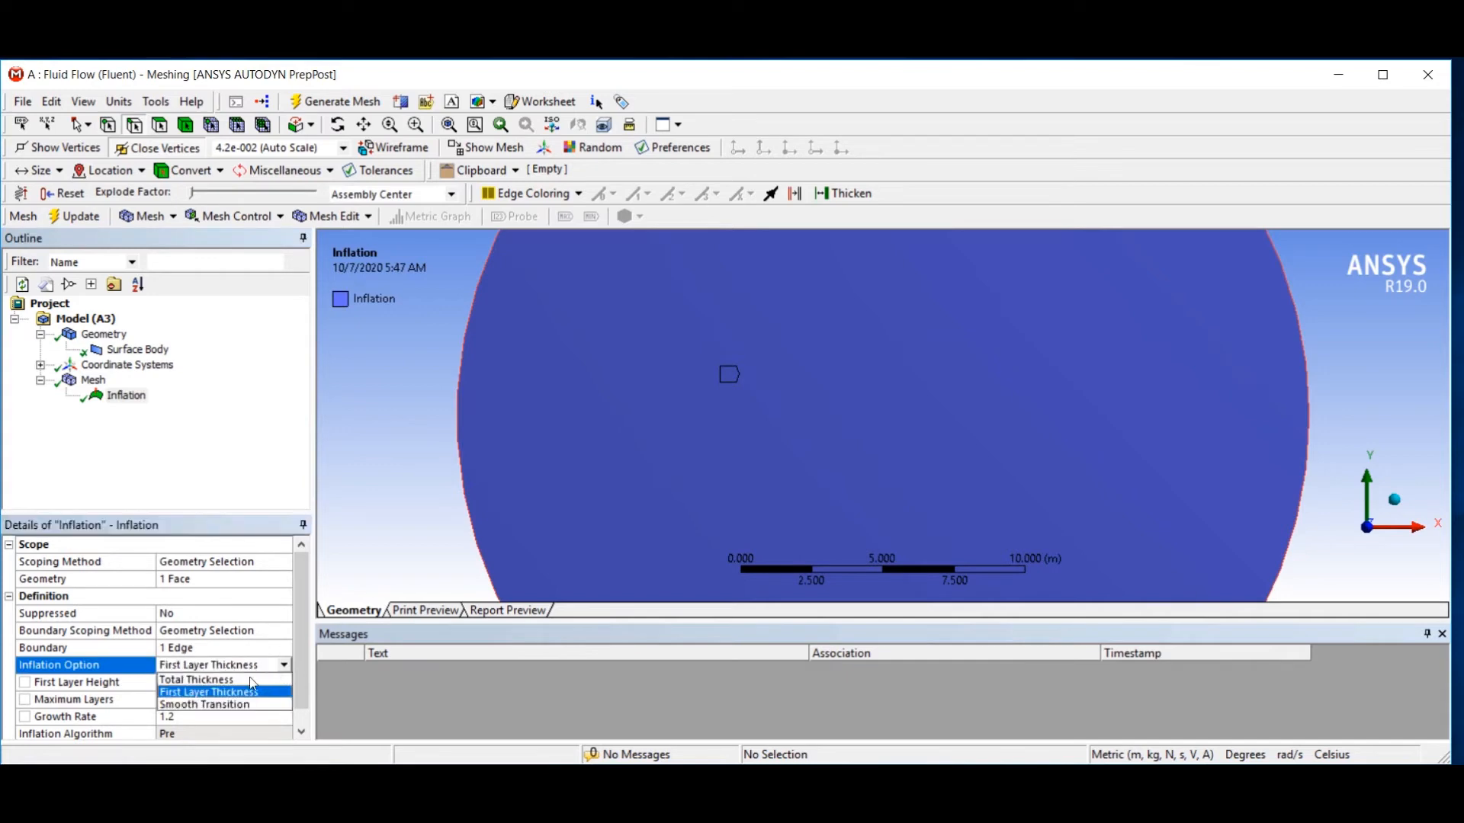
Use Smooth Transition inflation with a 0.1 transition ratio and regenerate the mesh.
{"action": "left_click", "coordinate": [204, 704]}
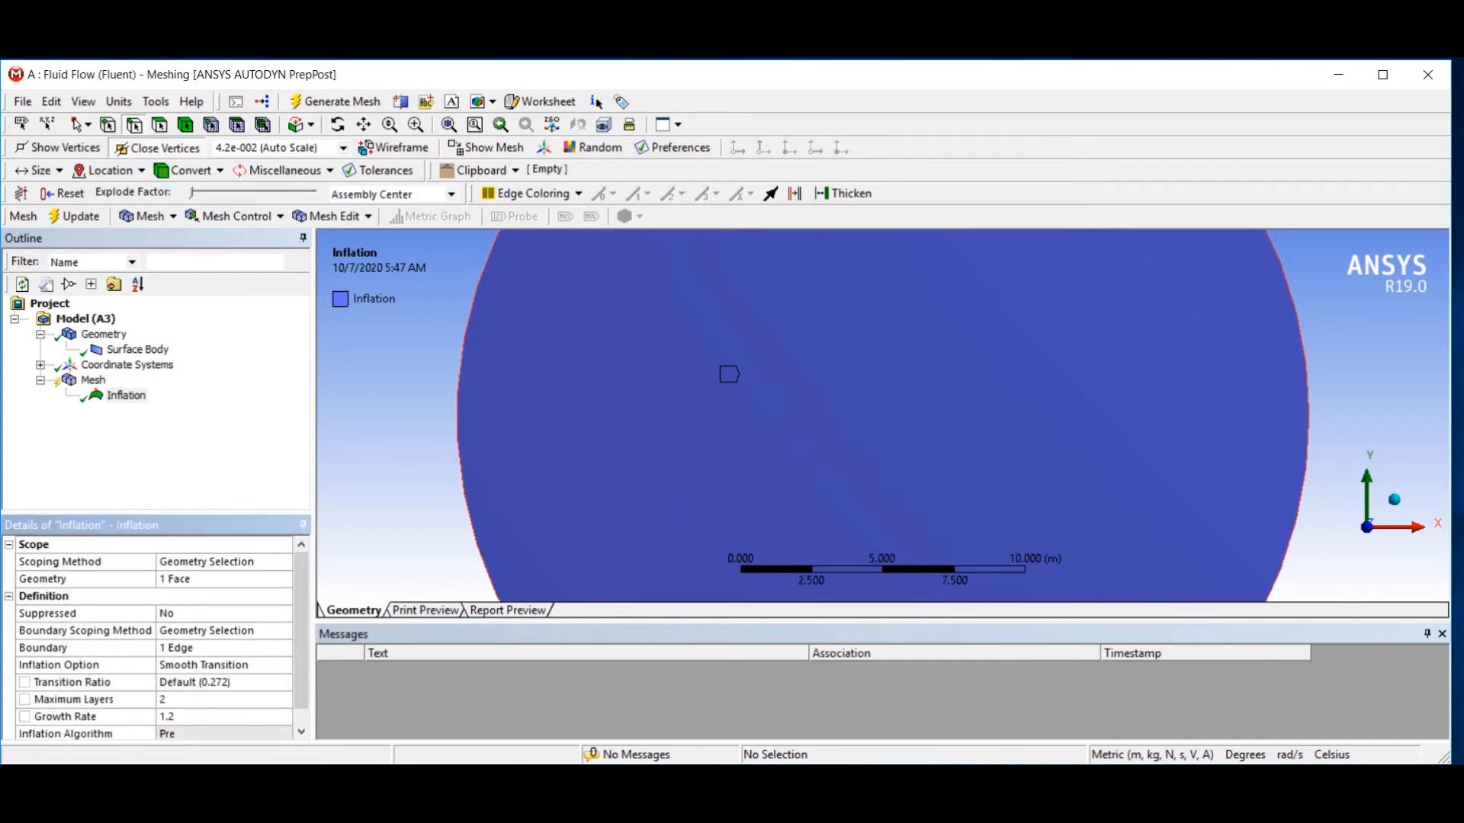
{"action": "mouse_move", "coordinate": [292, 495]}
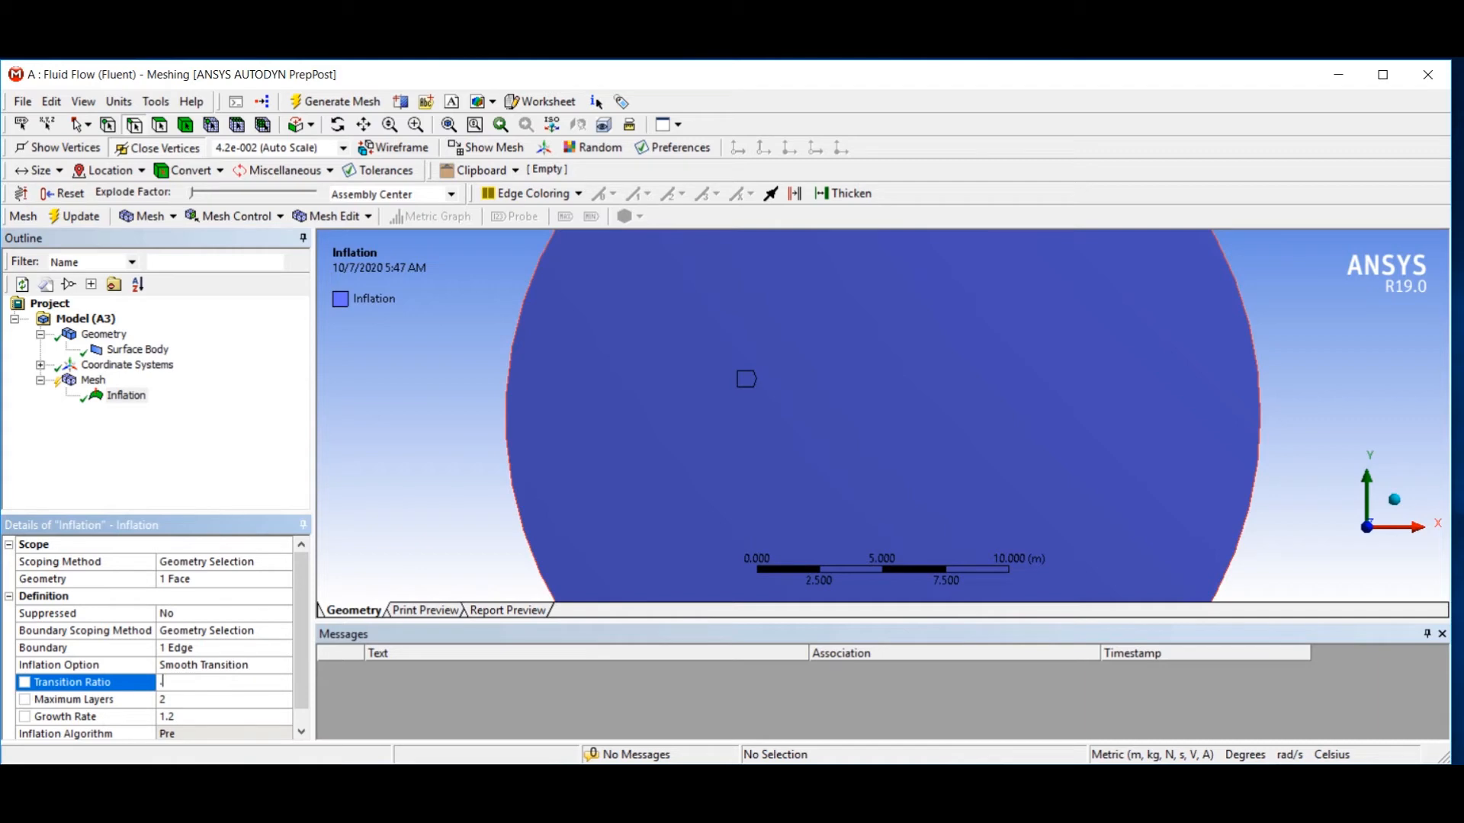
{"action": "type", "text": "0.1"}
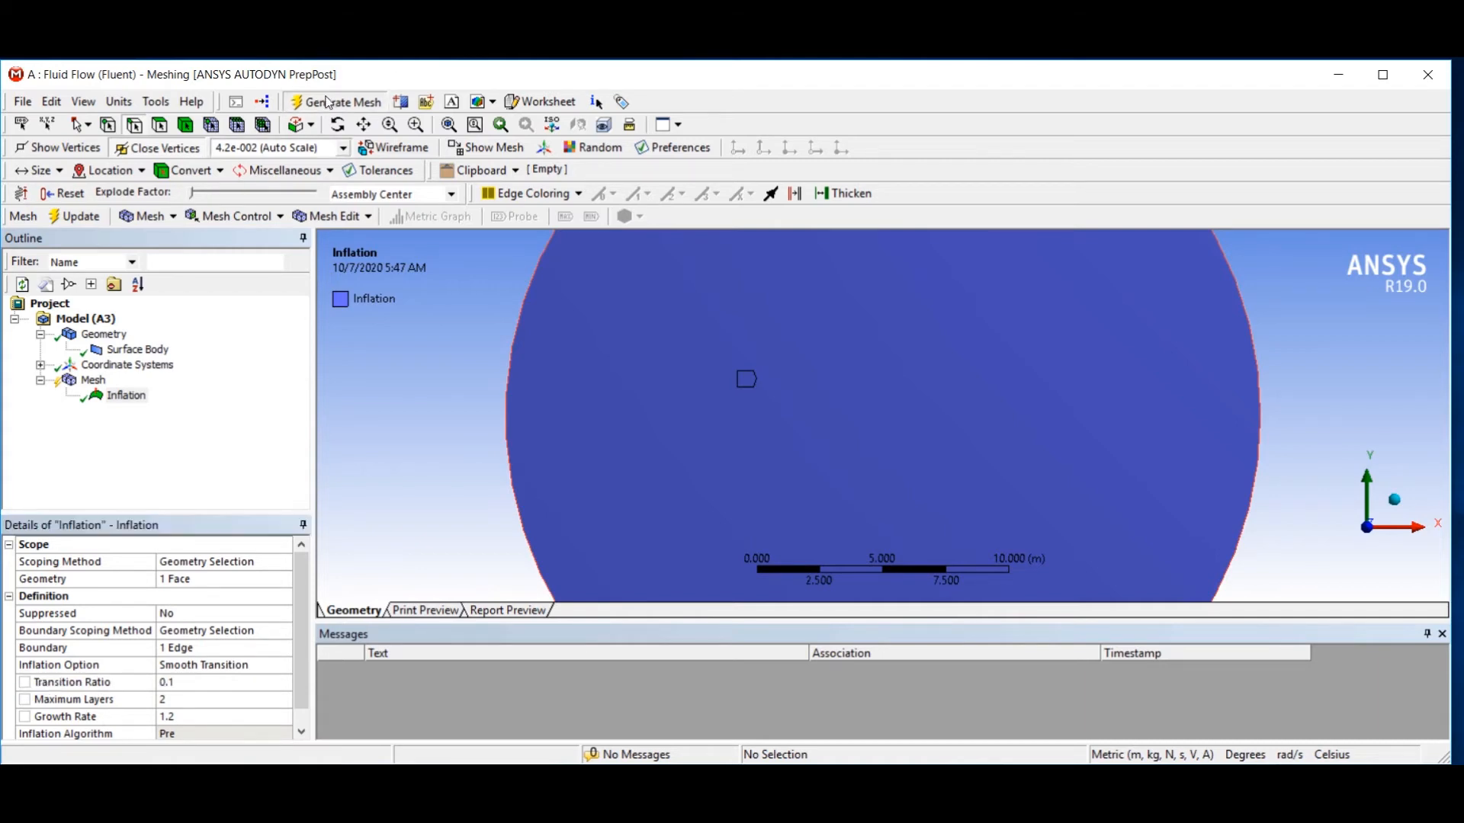
{"action": "left_click", "coordinate": [341, 101]}
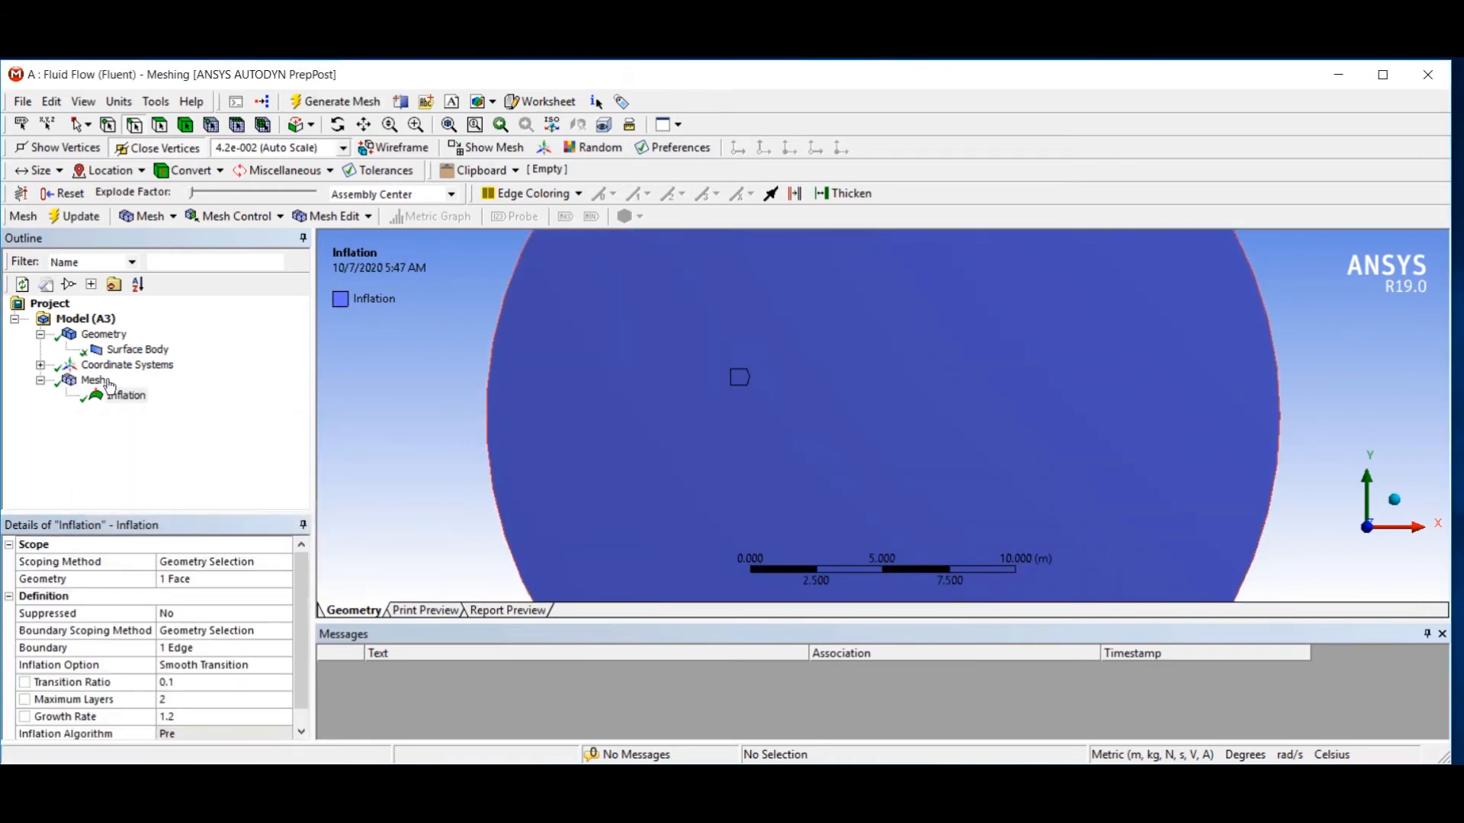
Change the transition ratio to 0.5, regenerate, and display the mesh.
{"action": "left_click", "coordinate": [94, 379]}
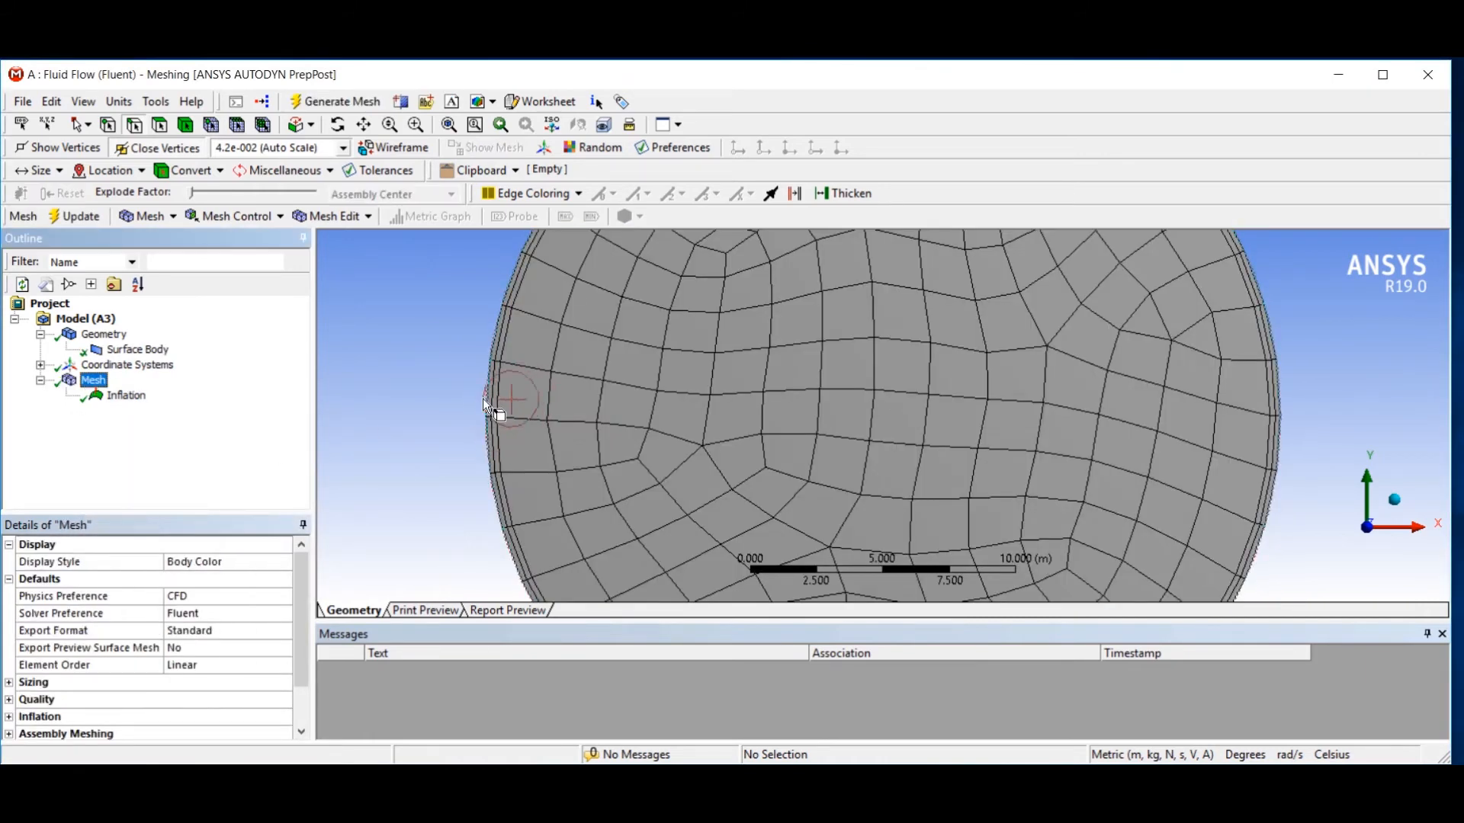
{"action": "left_click", "coordinate": [126, 395]}
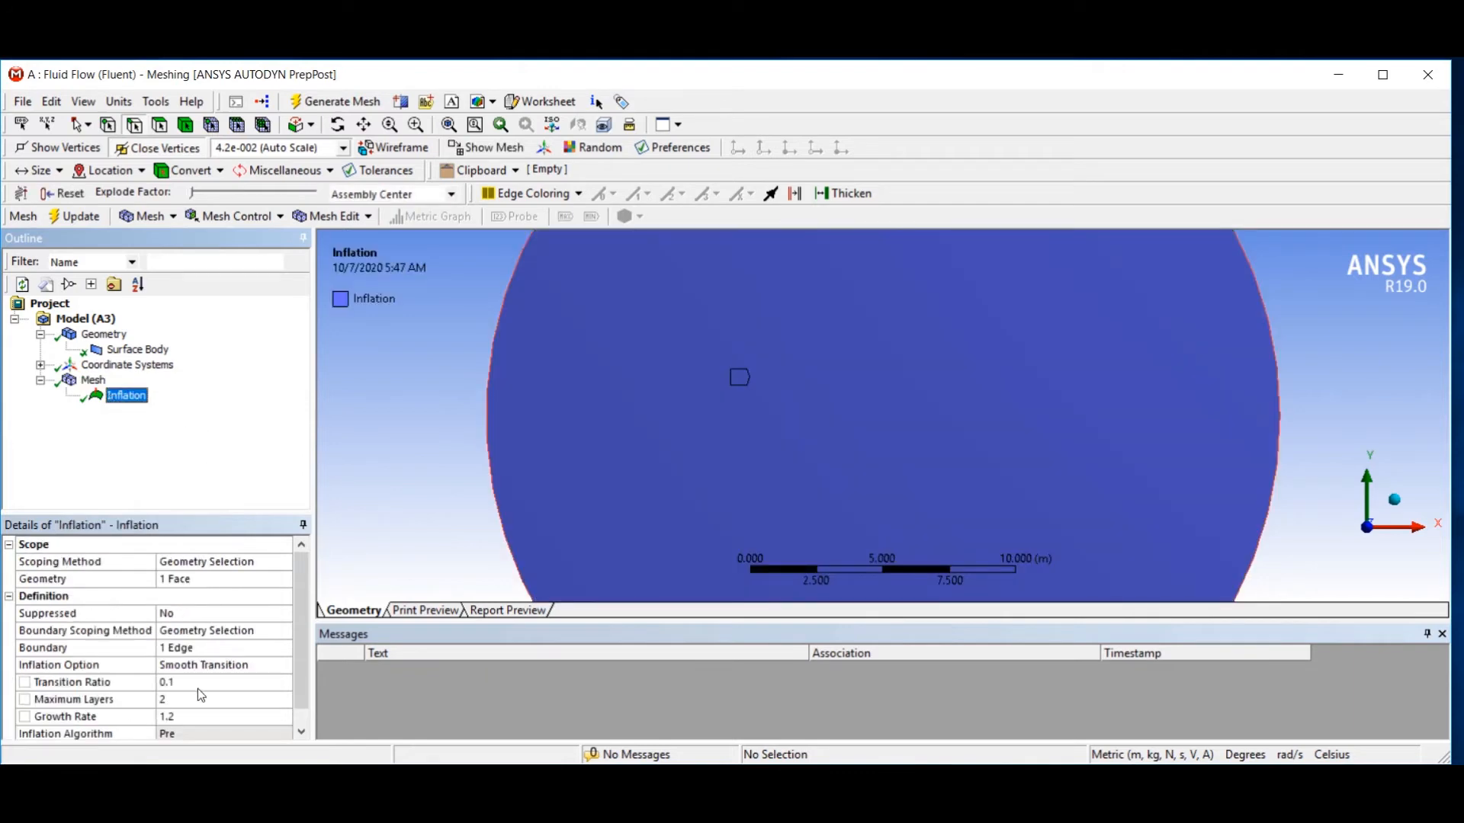
{"action": "left_click", "coordinate": [224, 682]}
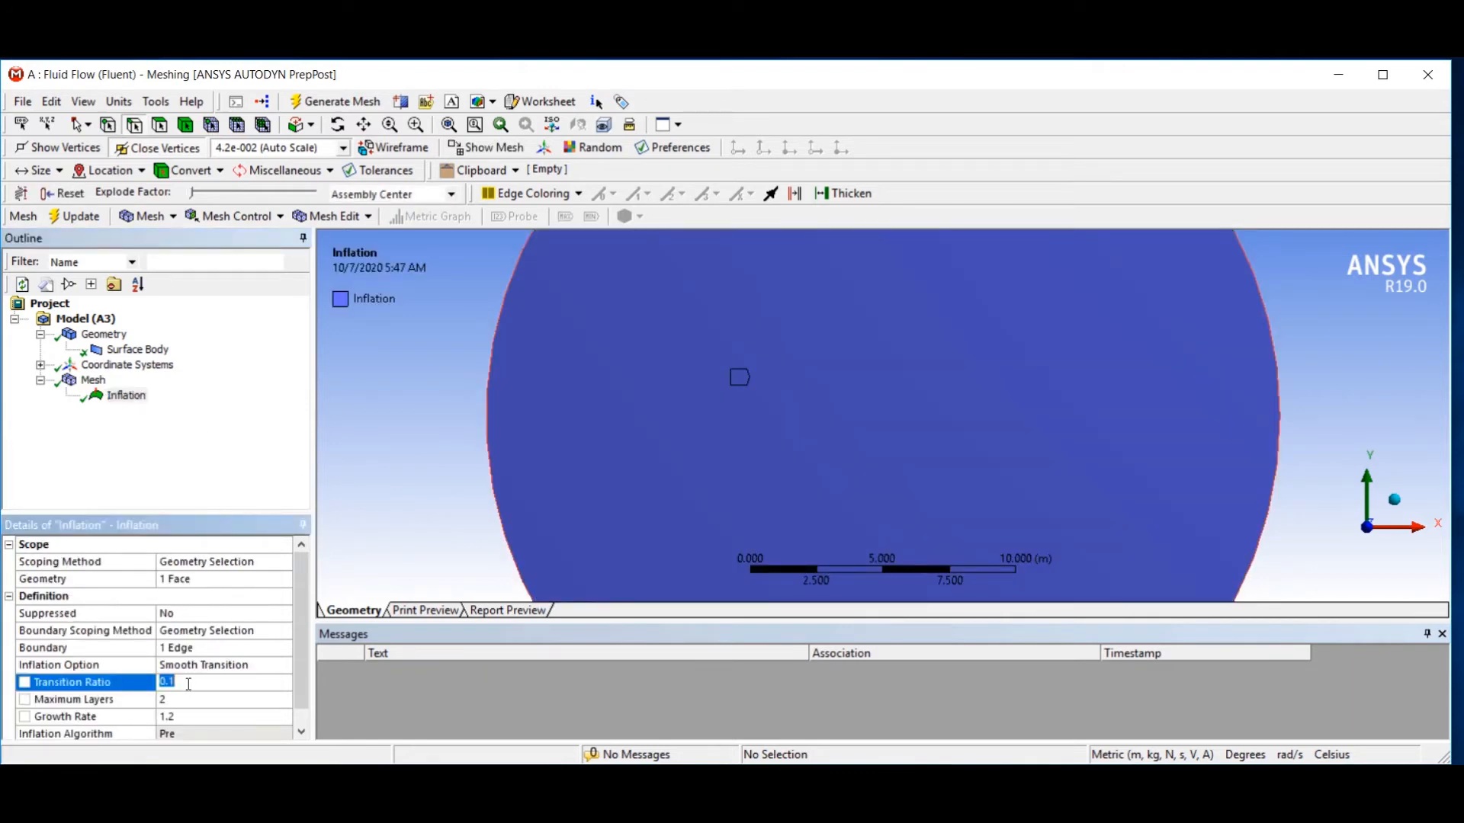
{"action": "type", "text": ".5"}
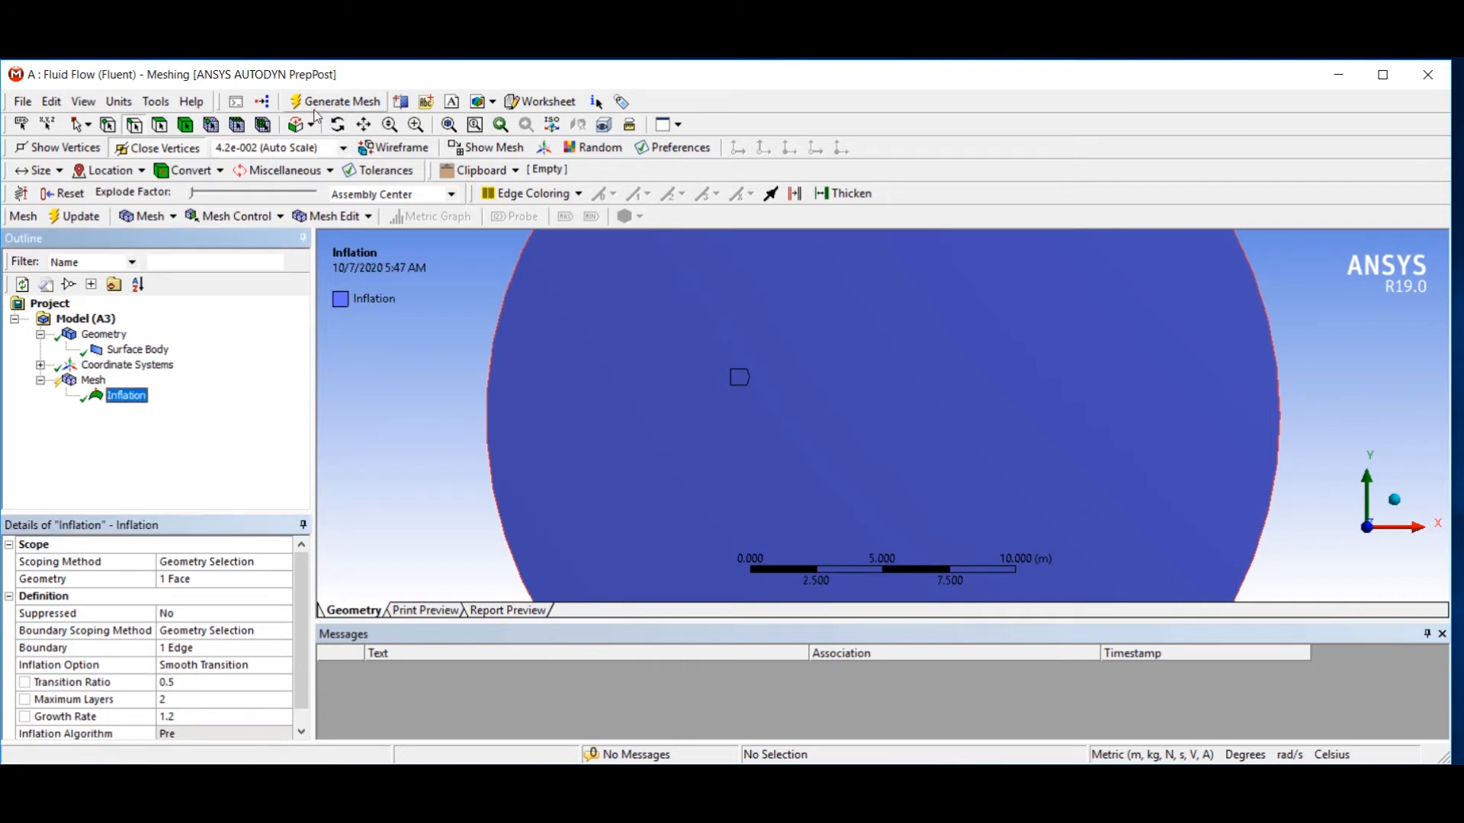
{"action": "left_click", "coordinate": [341, 101]}
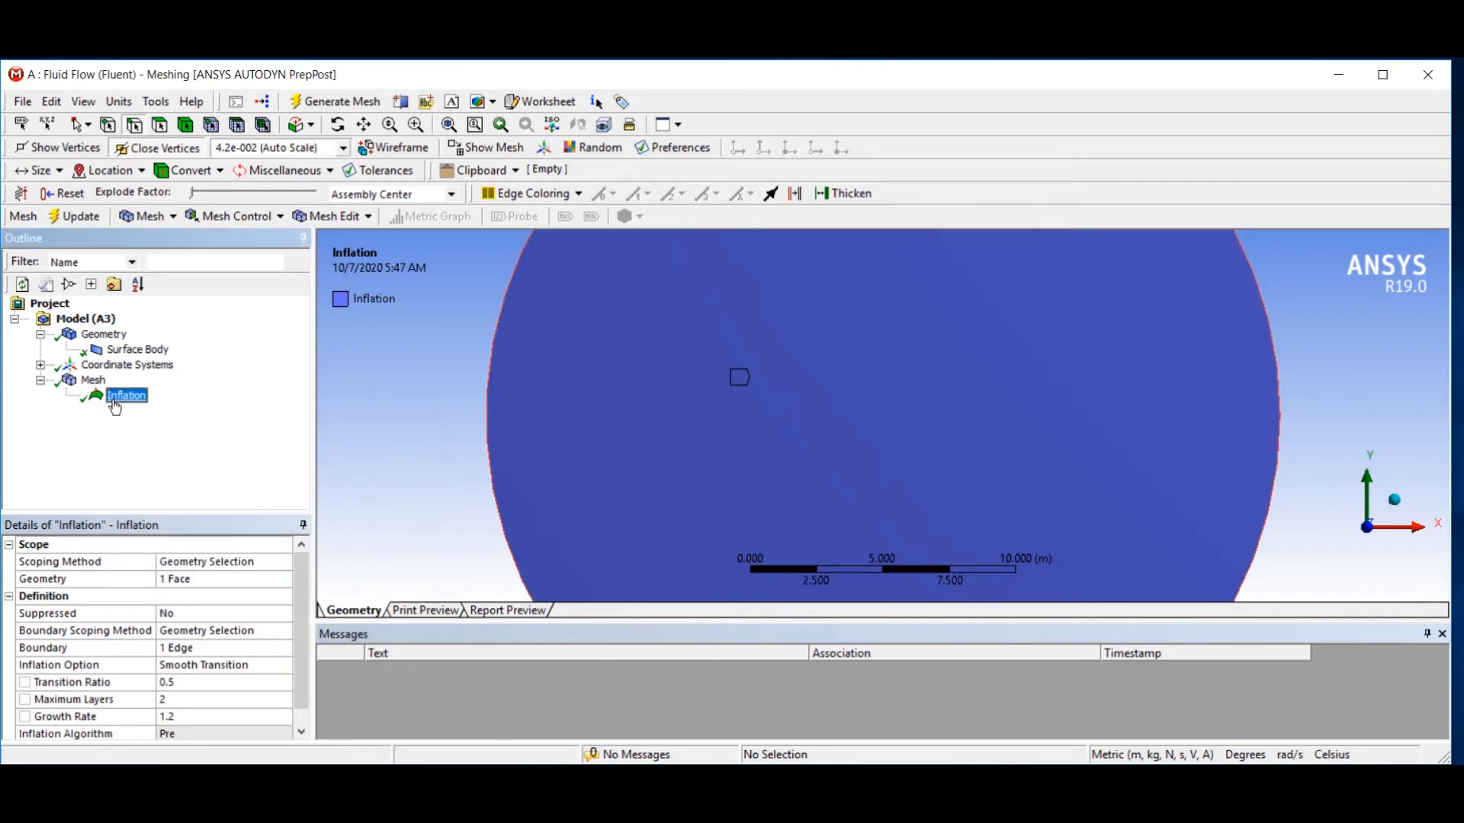
{"action": "left_click", "coordinate": [93, 380]}
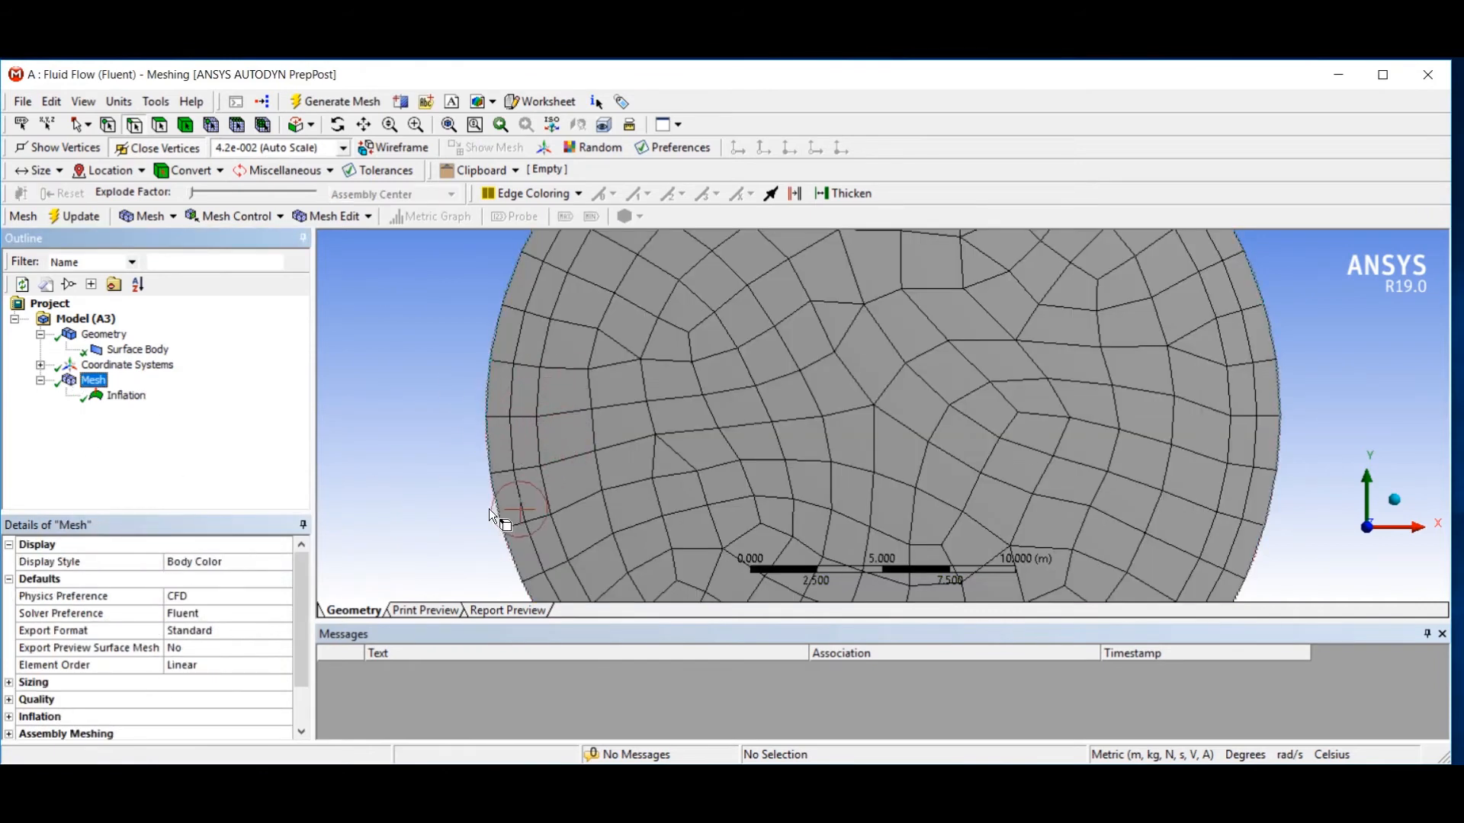
Set Maximum Layers to 5 on the Inflation control and regenerate the mesh.
{"action": "left_click", "coordinate": [125, 395]}
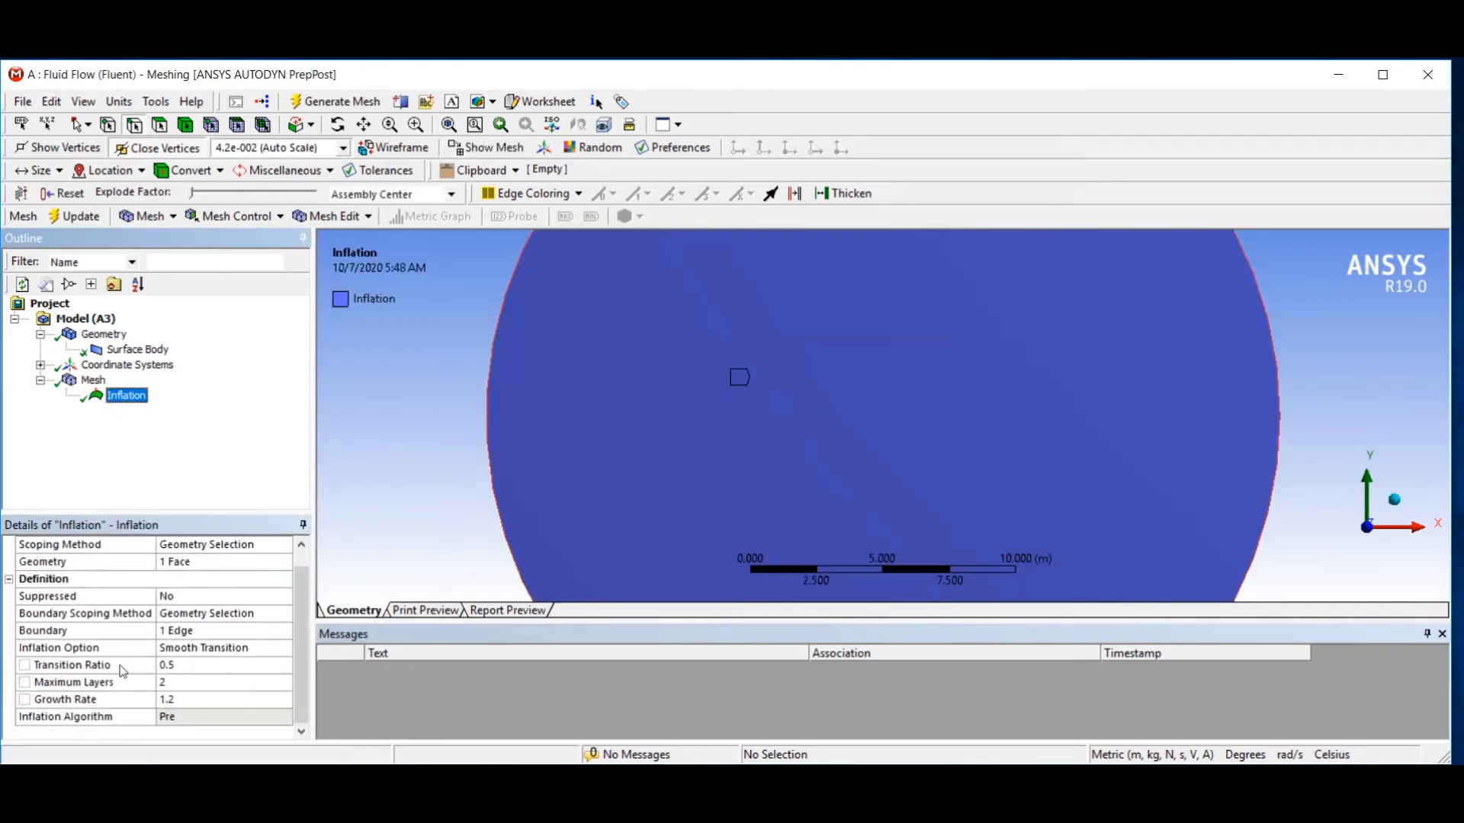
{"action": "mouse_move", "coordinate": [56, 690]}
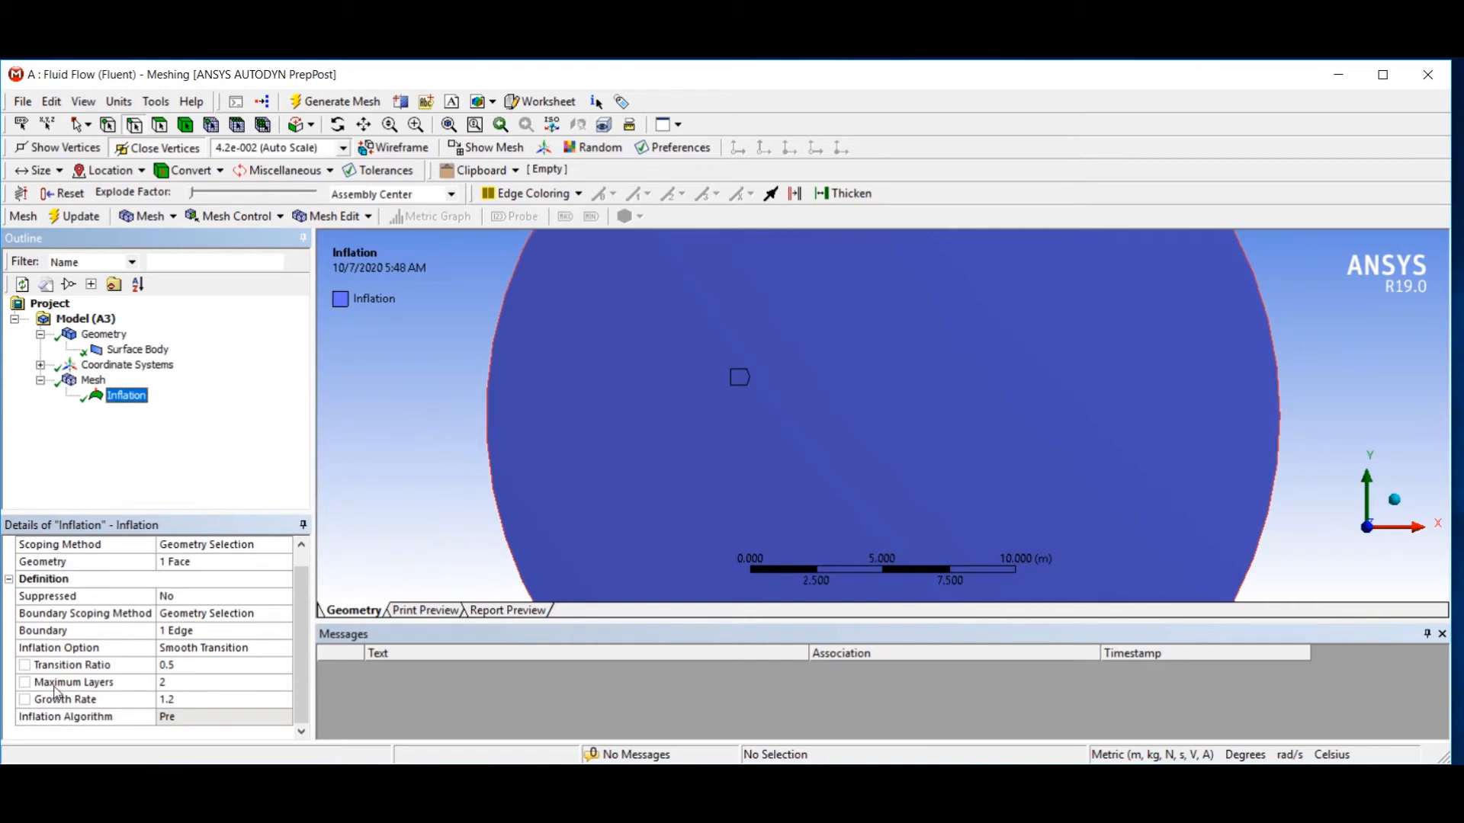
{"action": "mouse_move", "coordinate": [42, 715]}
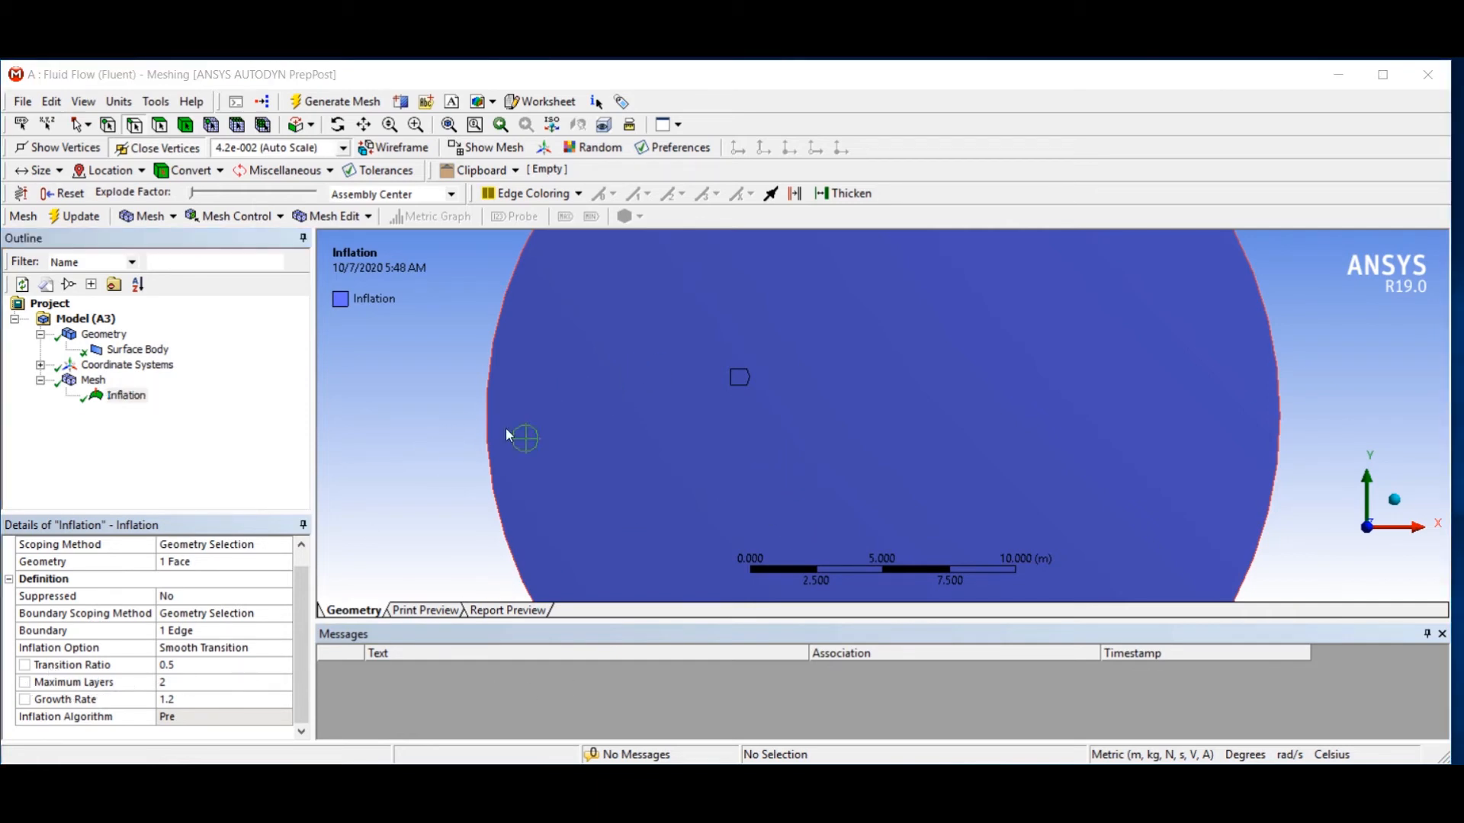
{"action": "mouse_move", "coordinate": [607, 514]}
{"action": "type", "text": "5"}
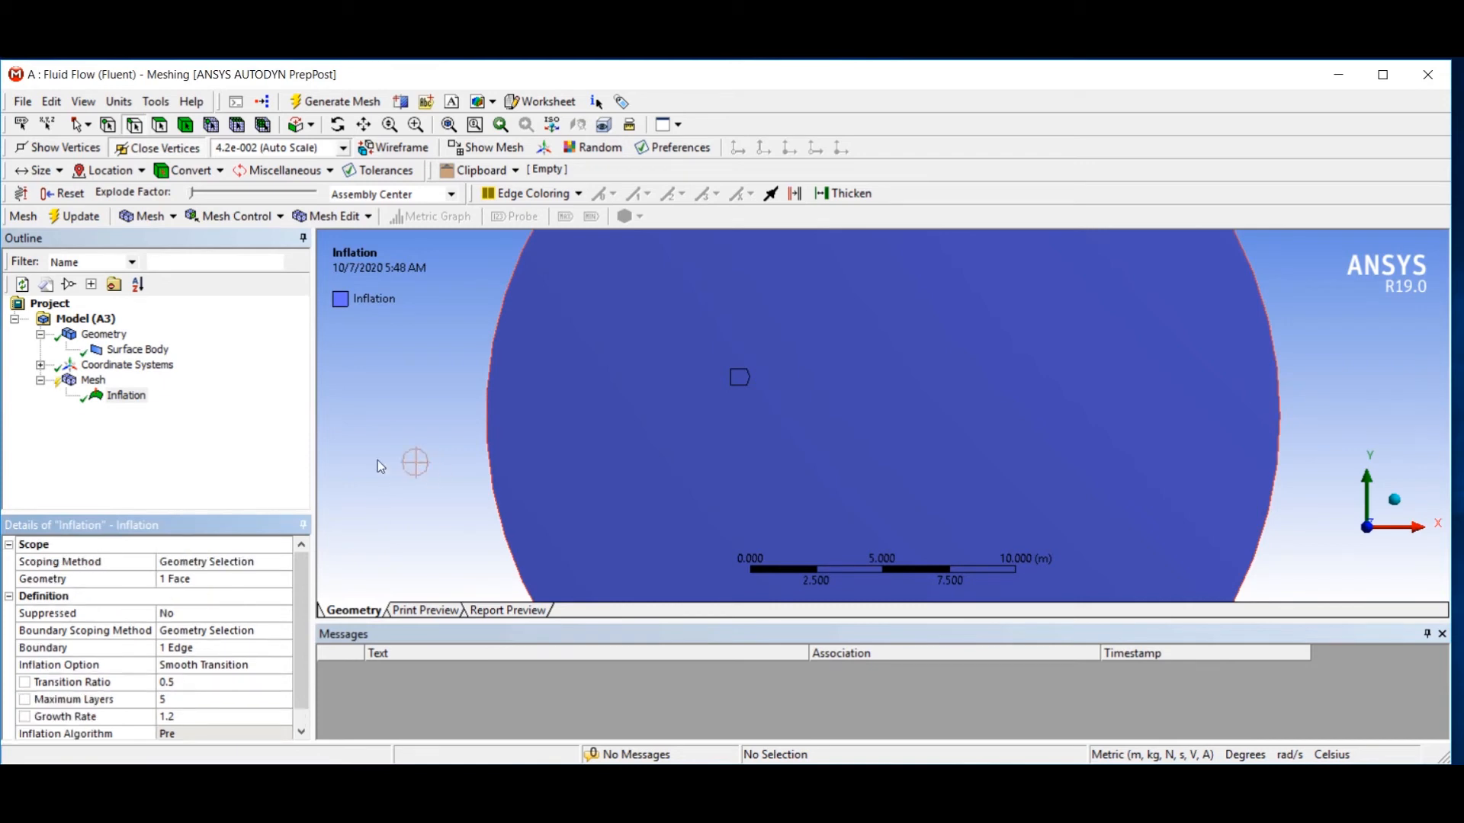
{"action": "left_click", "coordinate": [341, 100]}
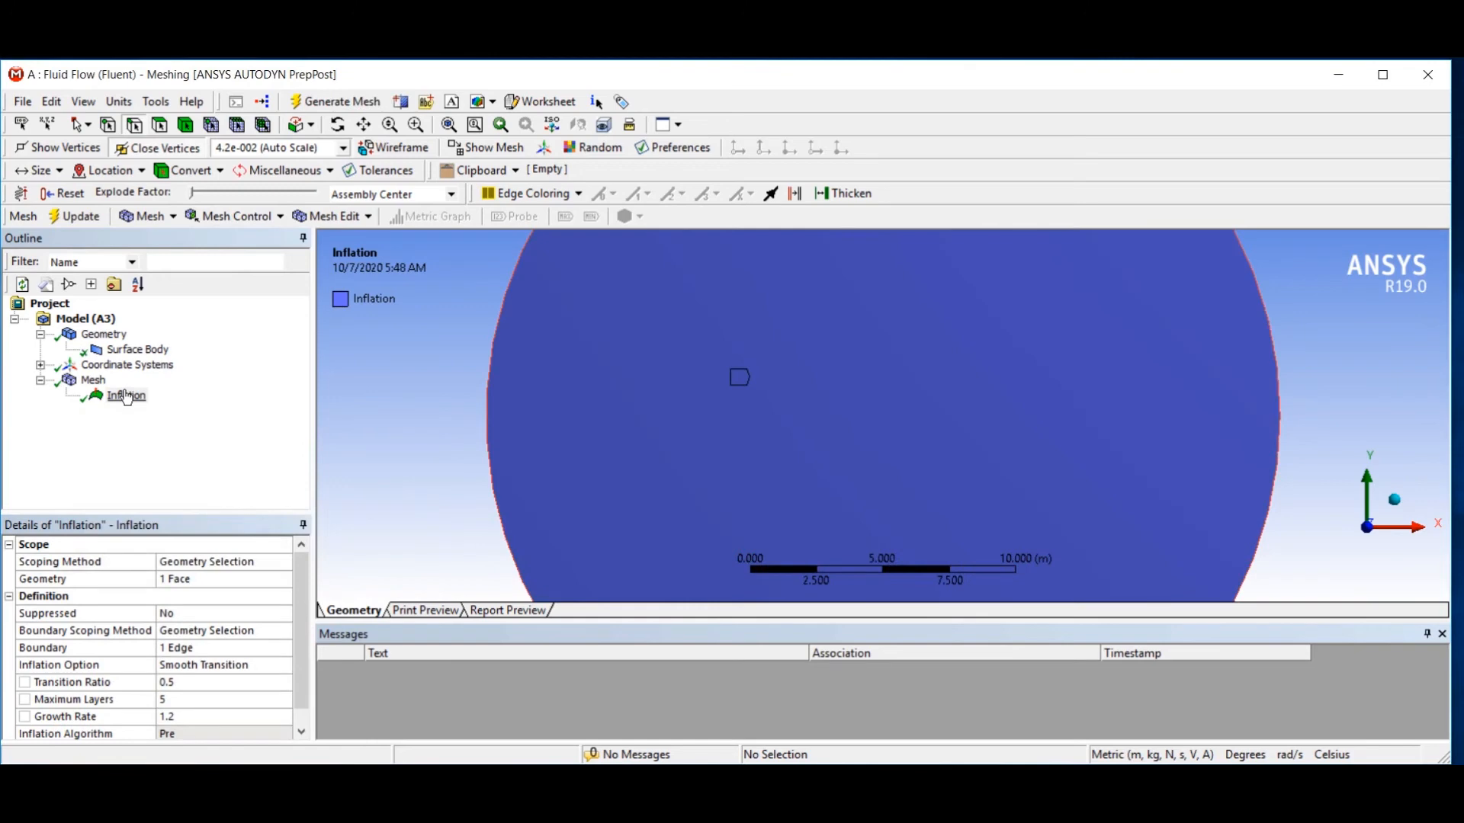
{"action": "left_click", "coordinate": [92, 380]}
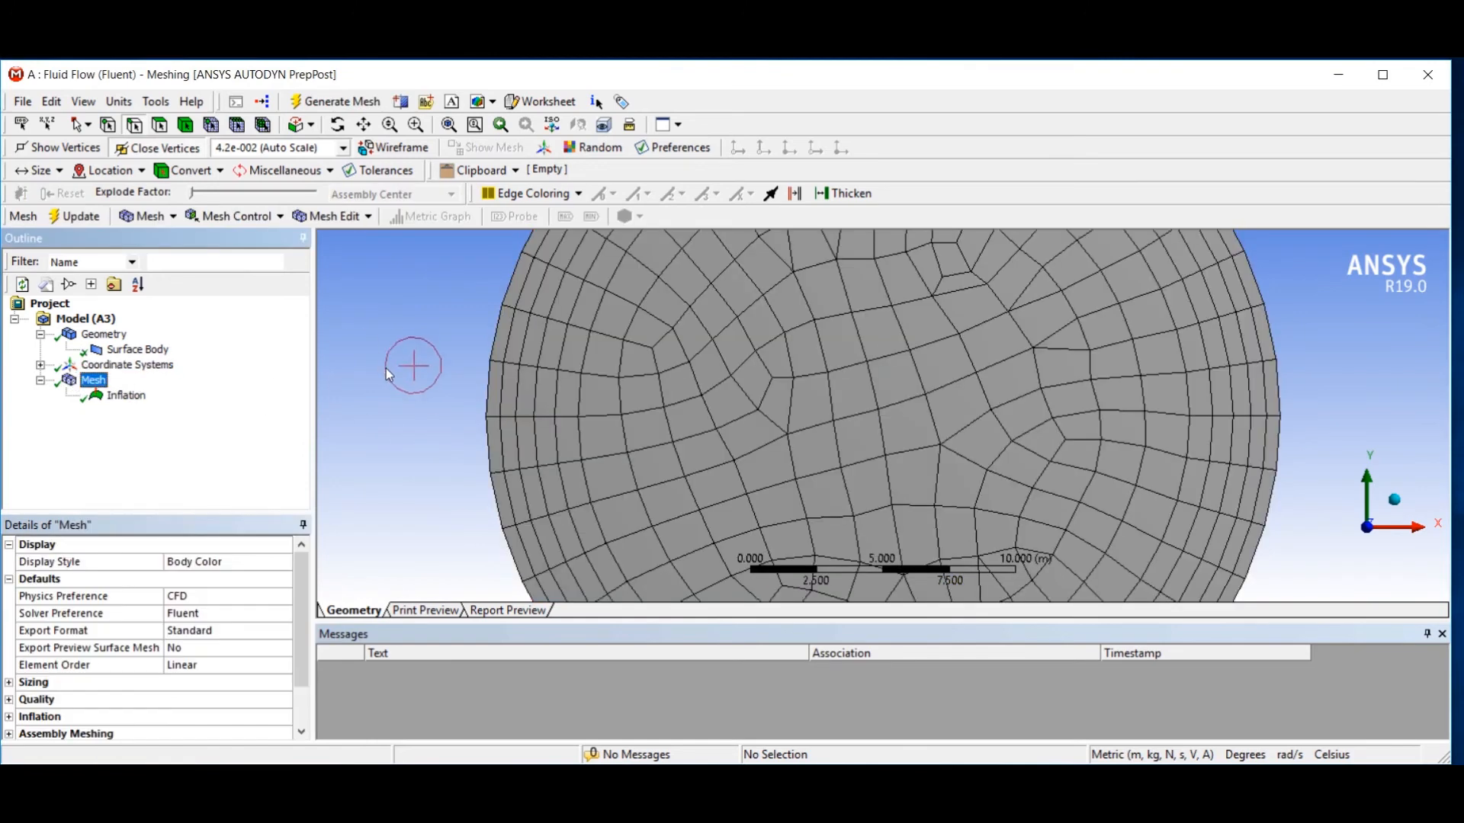
{"action": "mouse_move", "coordinate": [508, 336]}
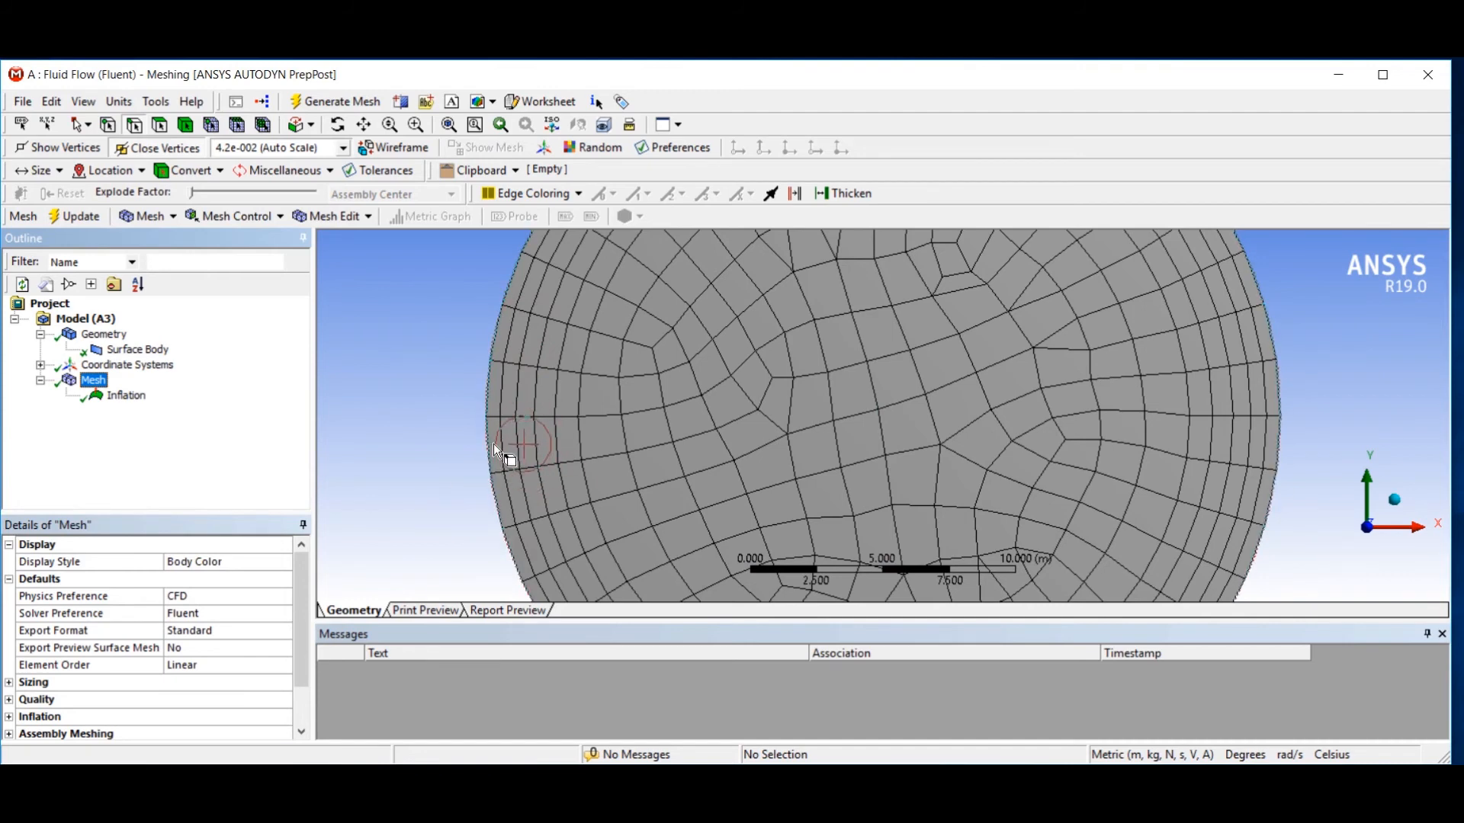
{"action": "mouse_move", "coordinate": [594, 441]}
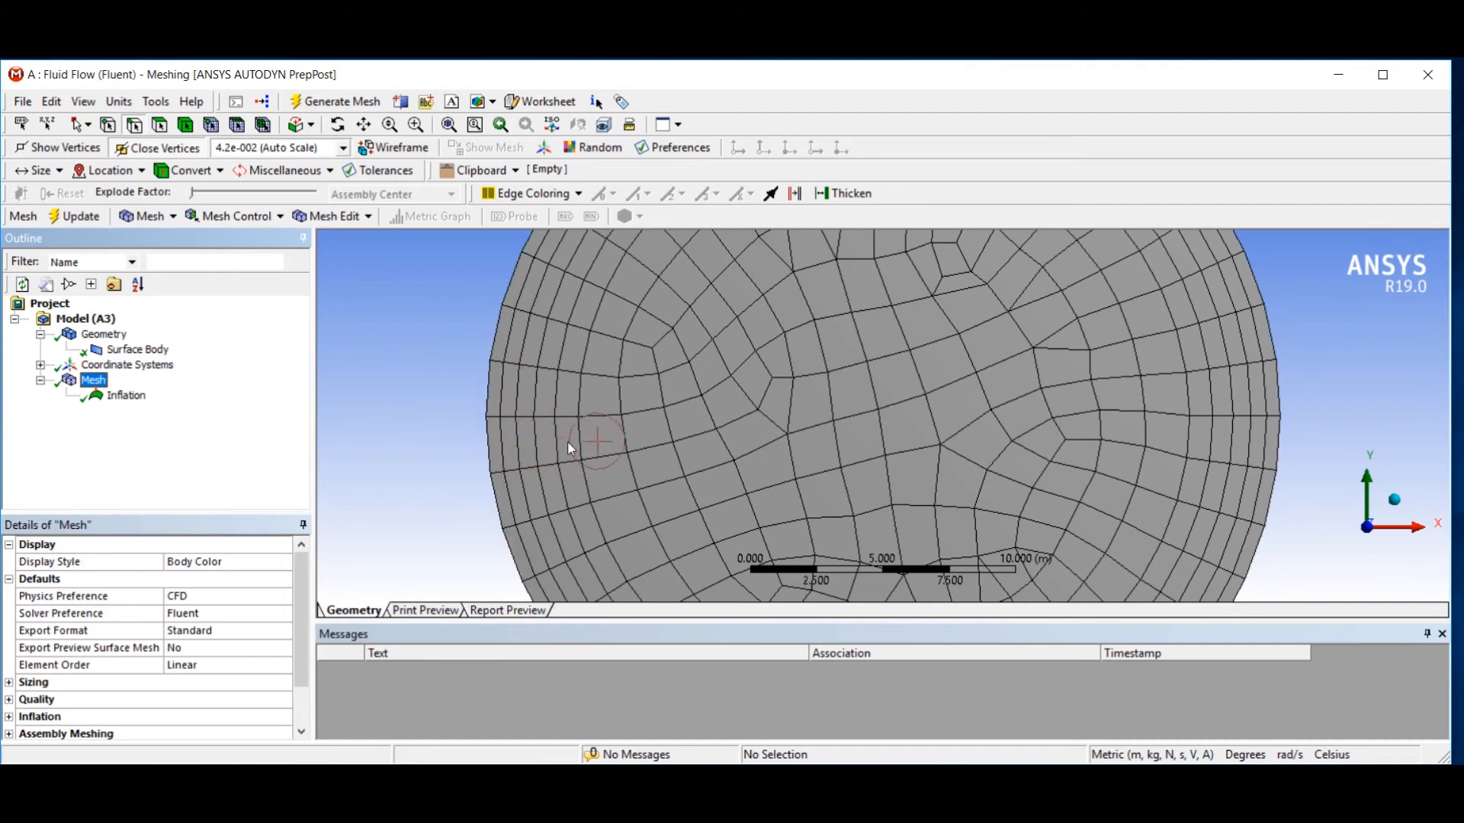
{"action": "left_click", "coordinate": [126, 395]}
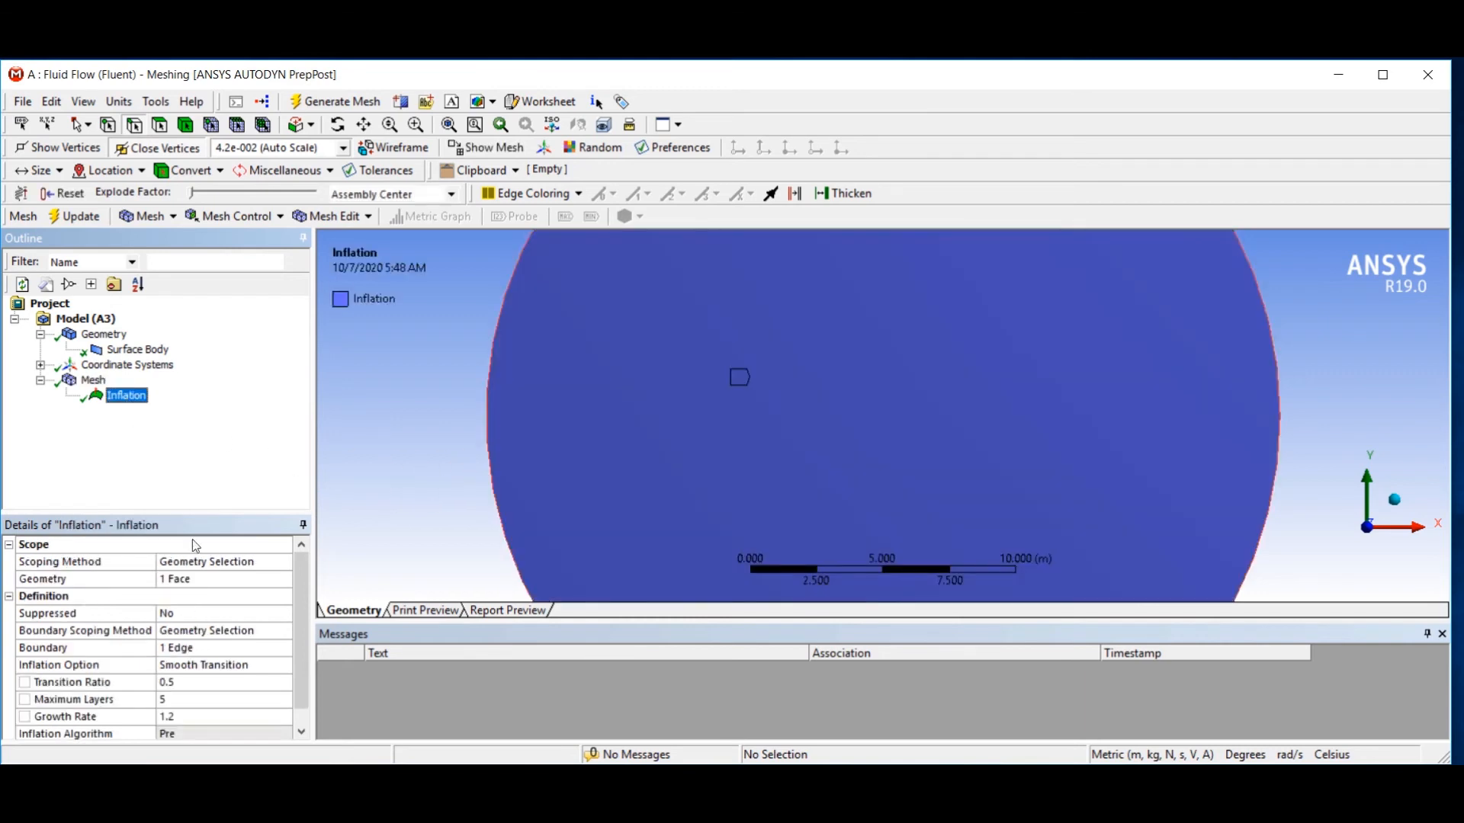
Regenerate the circle's inflation mesh with growth rate 2 and display the resulting quadrilateral mesh.
{"action": "scroll", "scroll_direction": "down", "scroll_amount": 3}
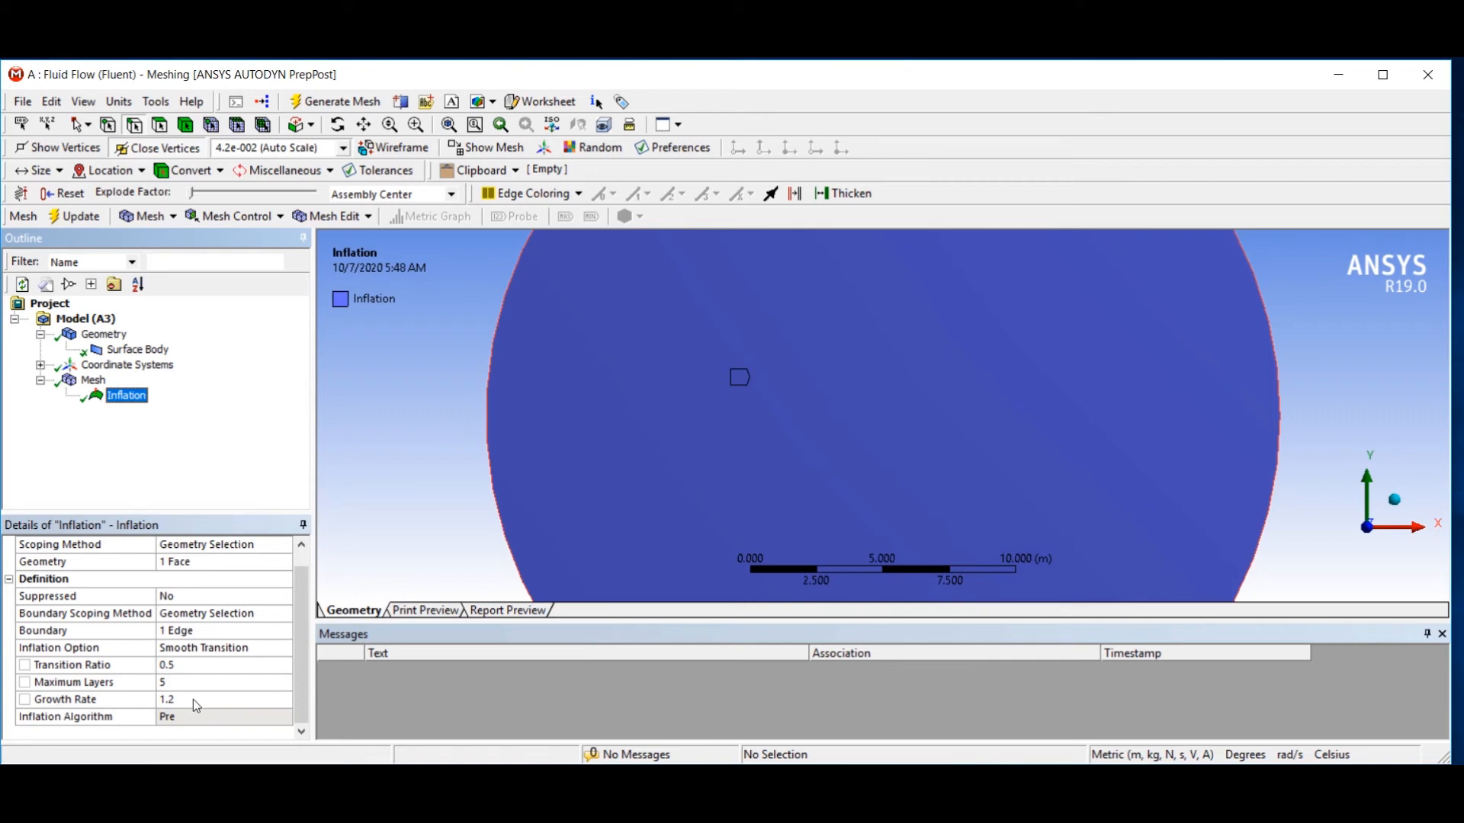
{"action": "mouse_move", "coordinate": [174, 702]}
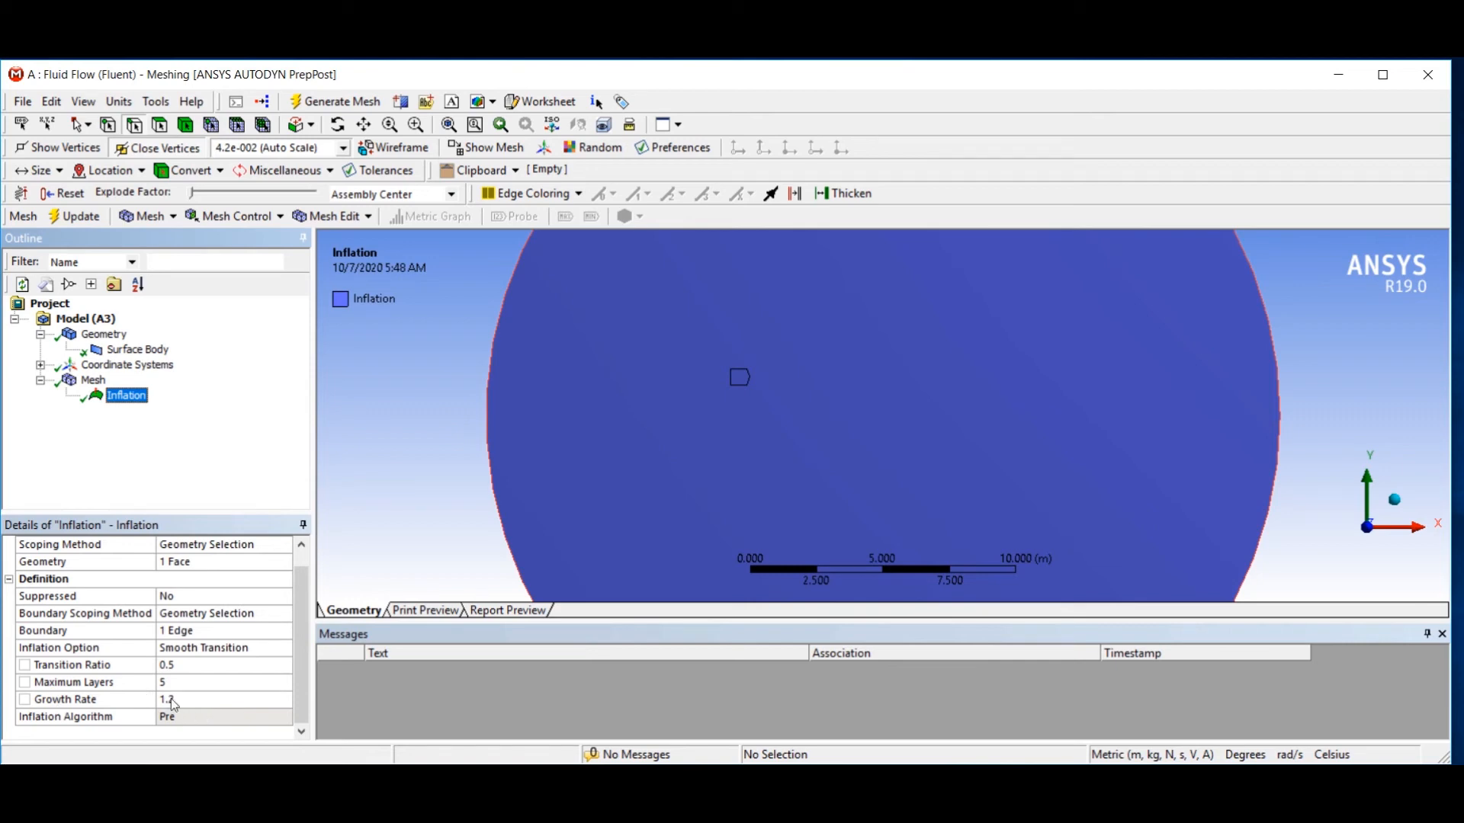
{"action": "mouse_move", "coordinate": [250, 695]}
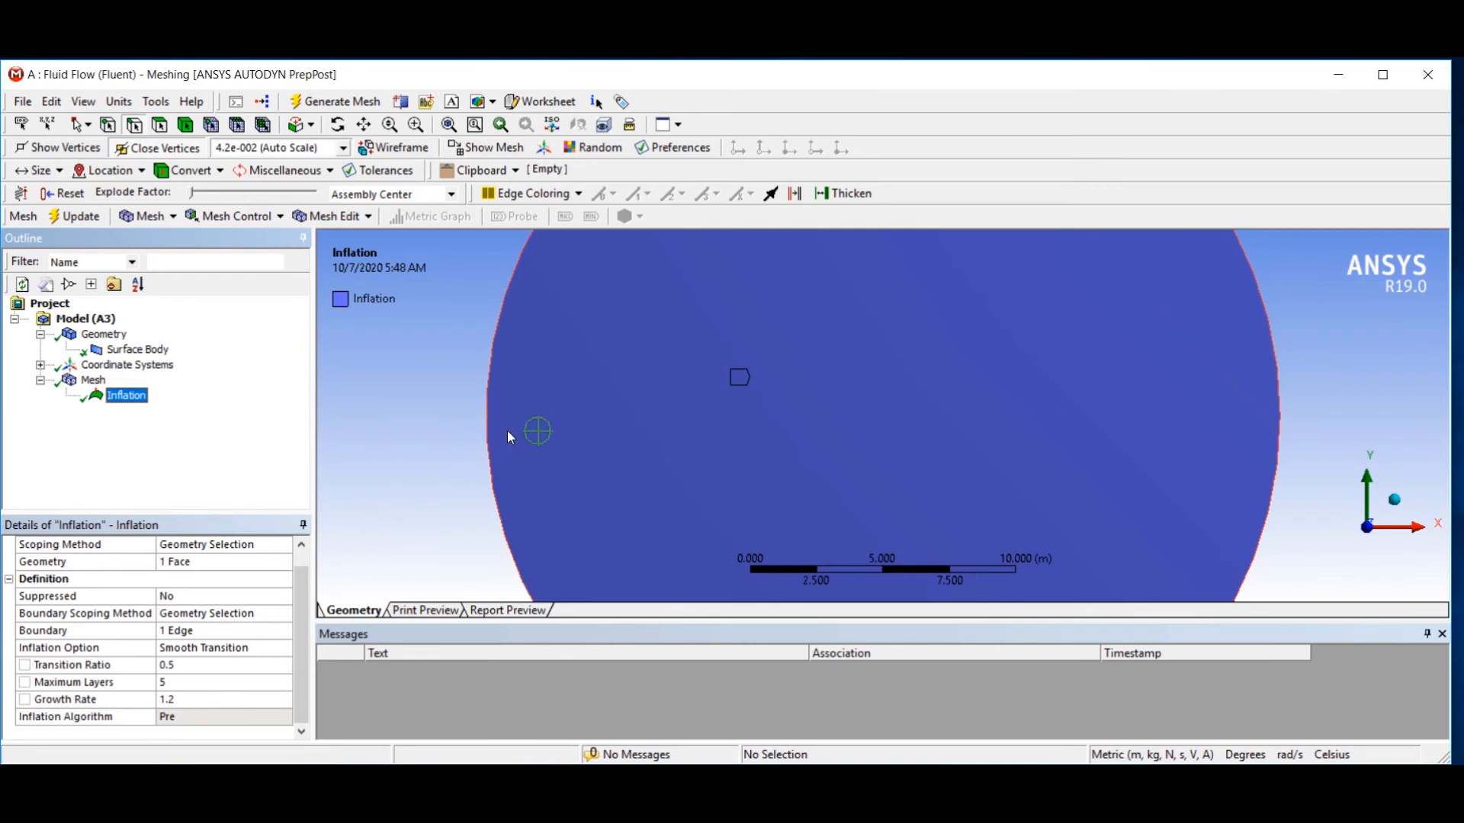
{"action": "mouse_move", "coordinate": [553, 493]}
{"action": "type", "text": "2"}
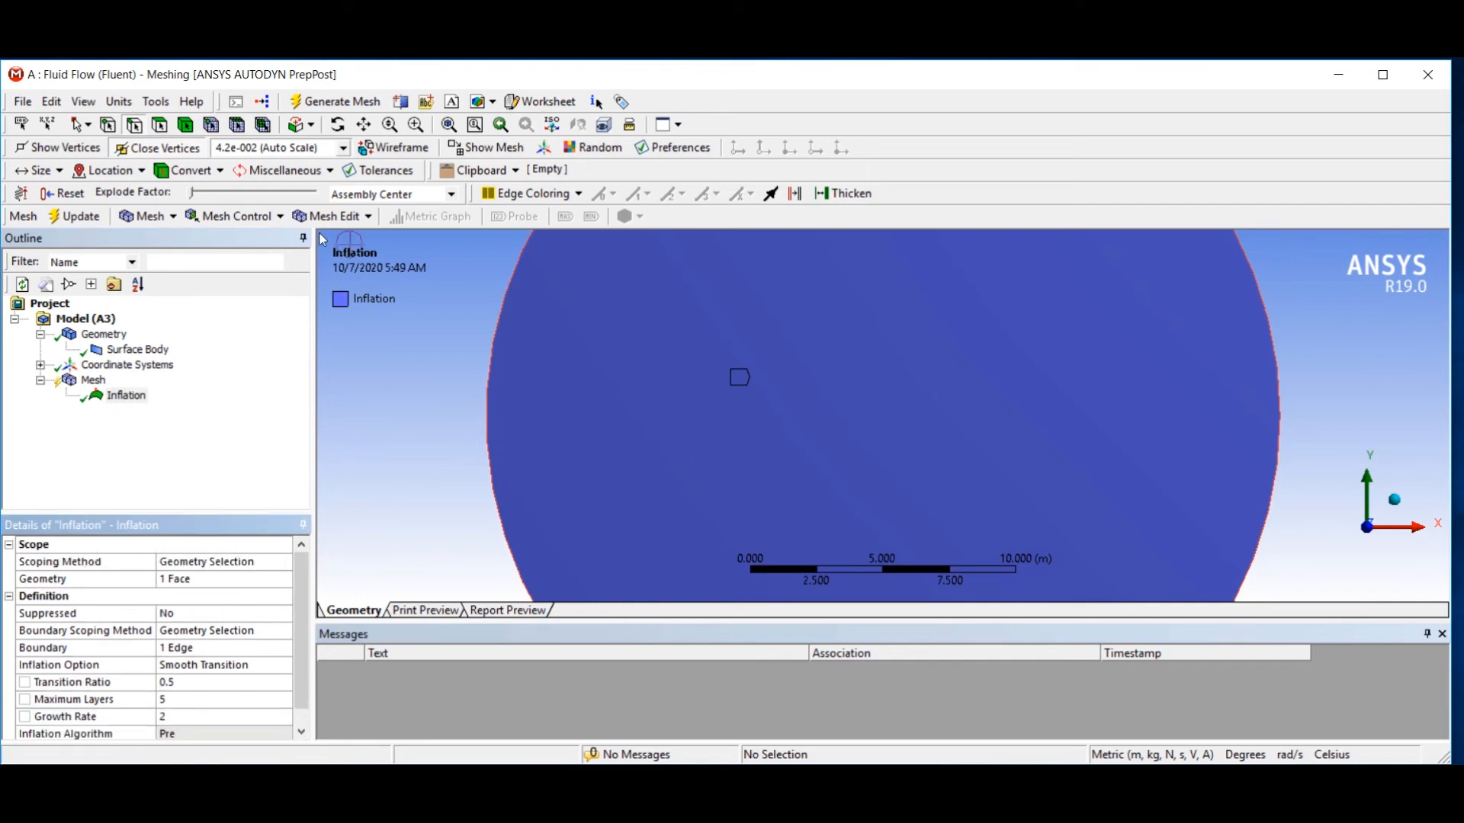
{"action": "left_click", "coordinate": [341, 101]}
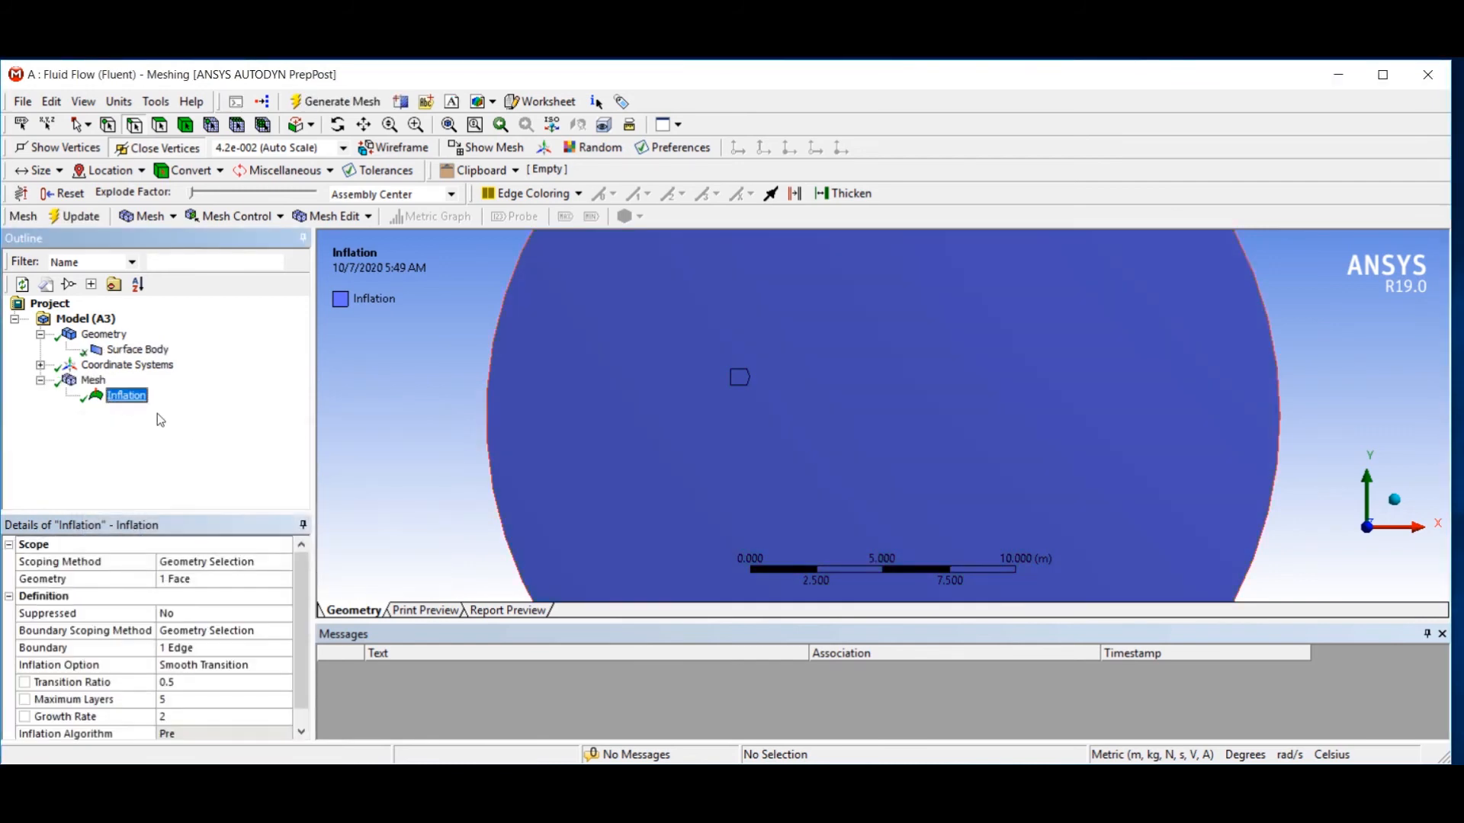
{"action": "left_click", "coordinate": [93, 380]}
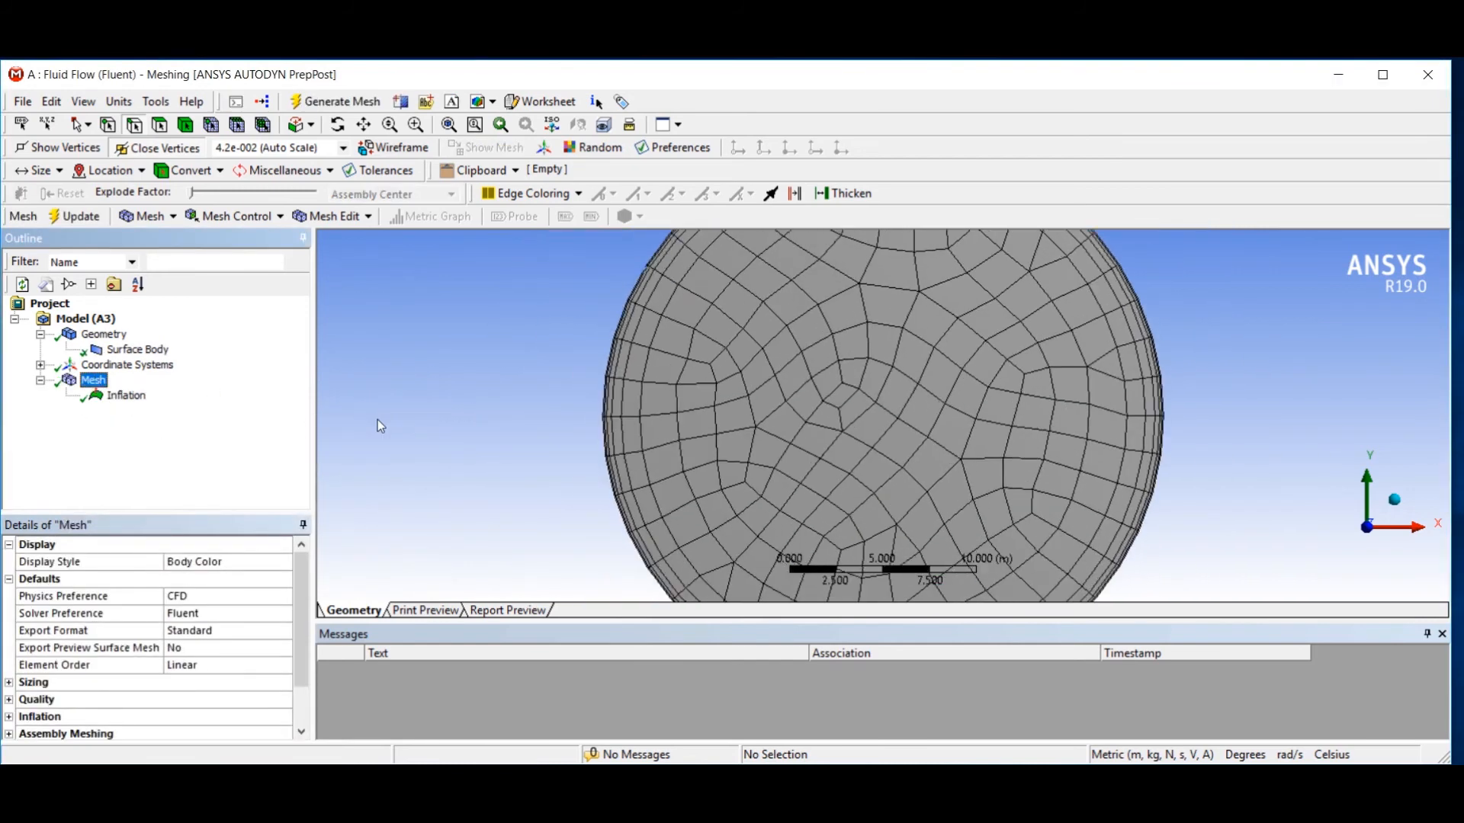